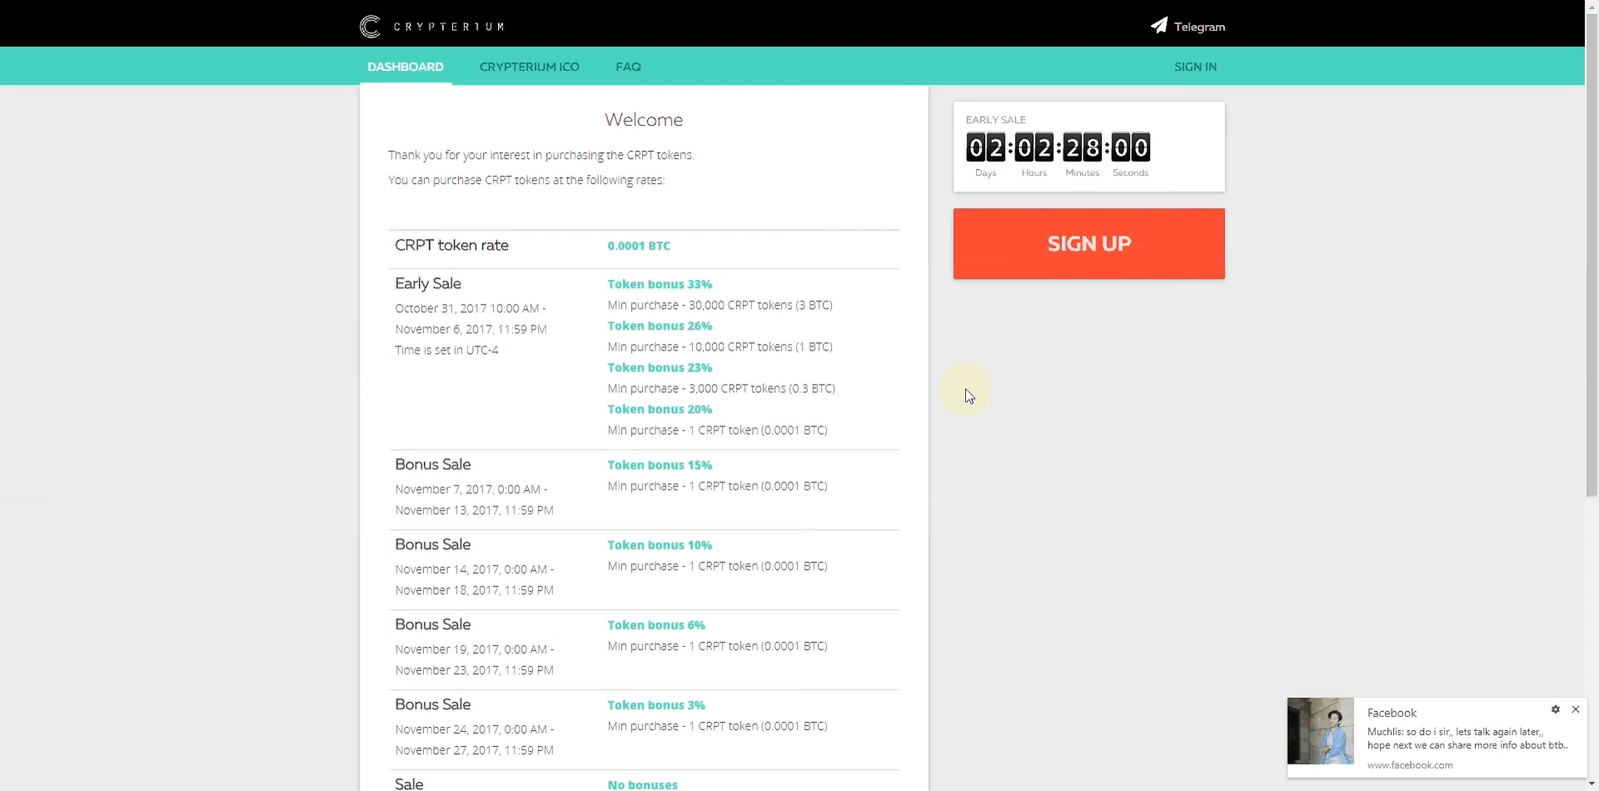
mouse_move(856, 261)
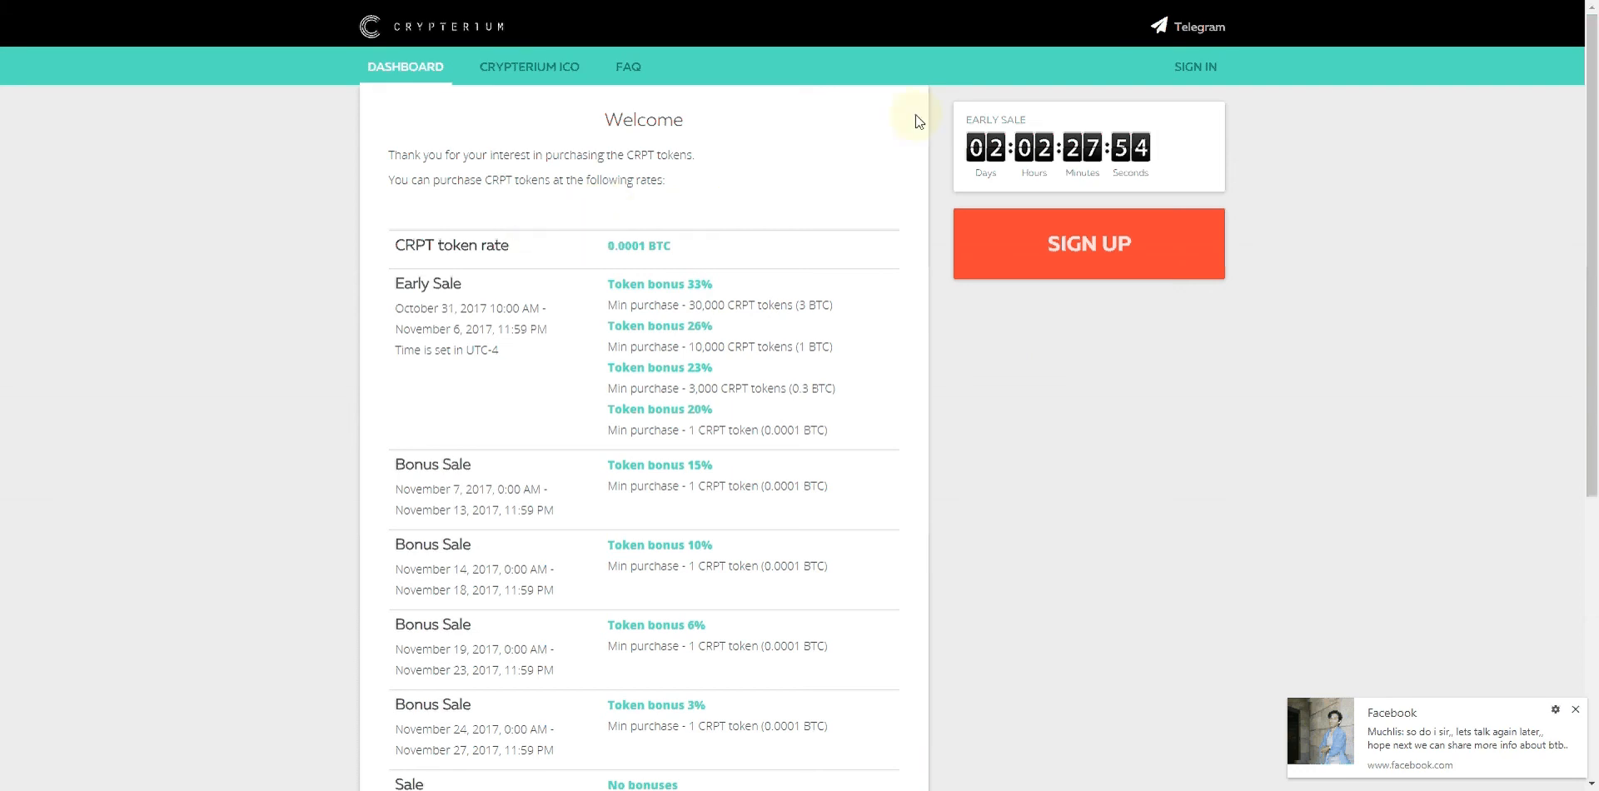
mouse_move(749, 202)
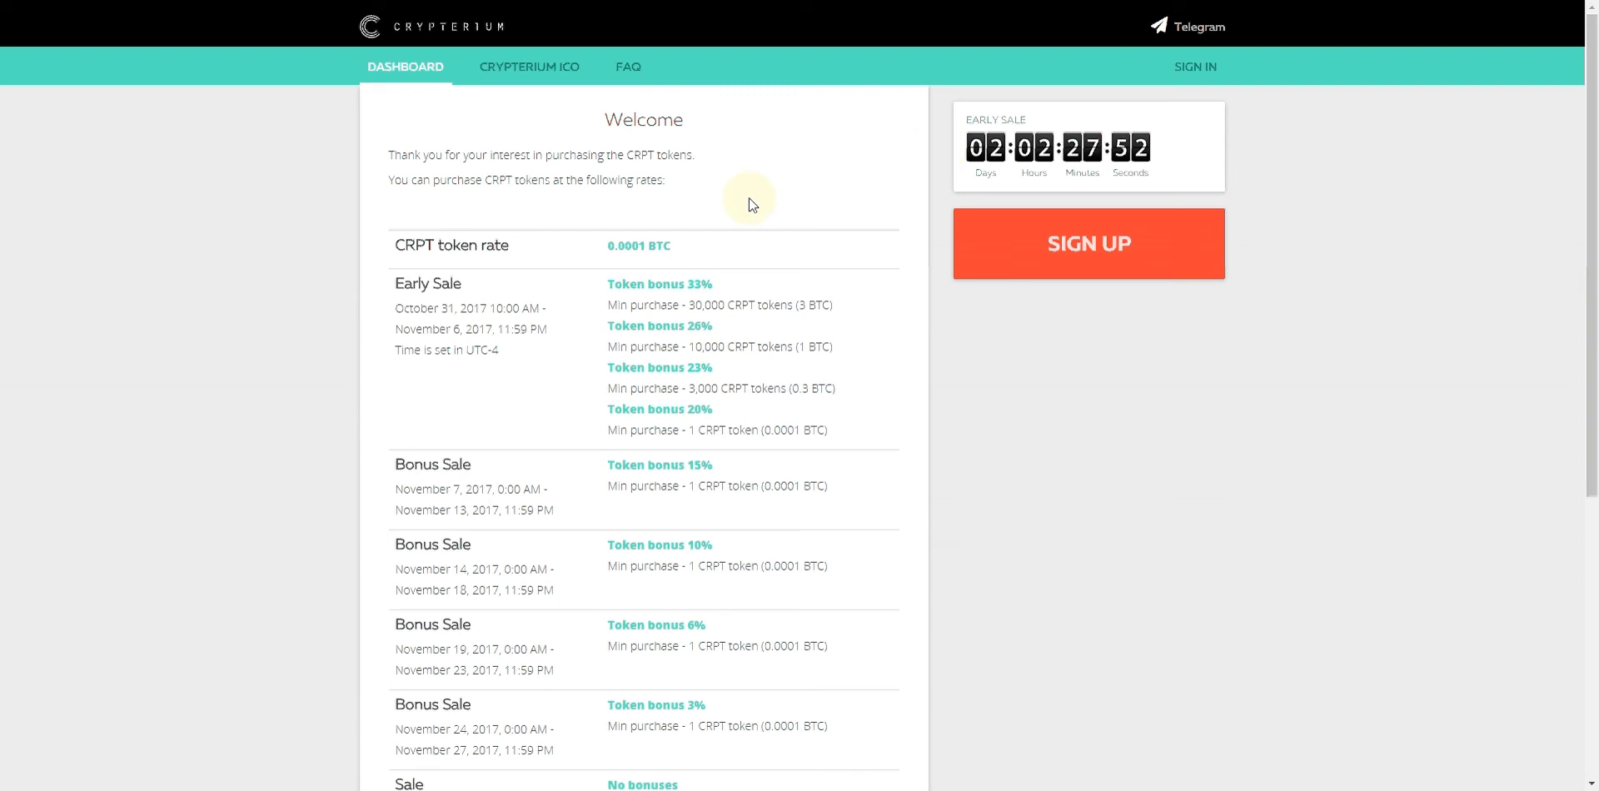
mouse_move(755, 183)
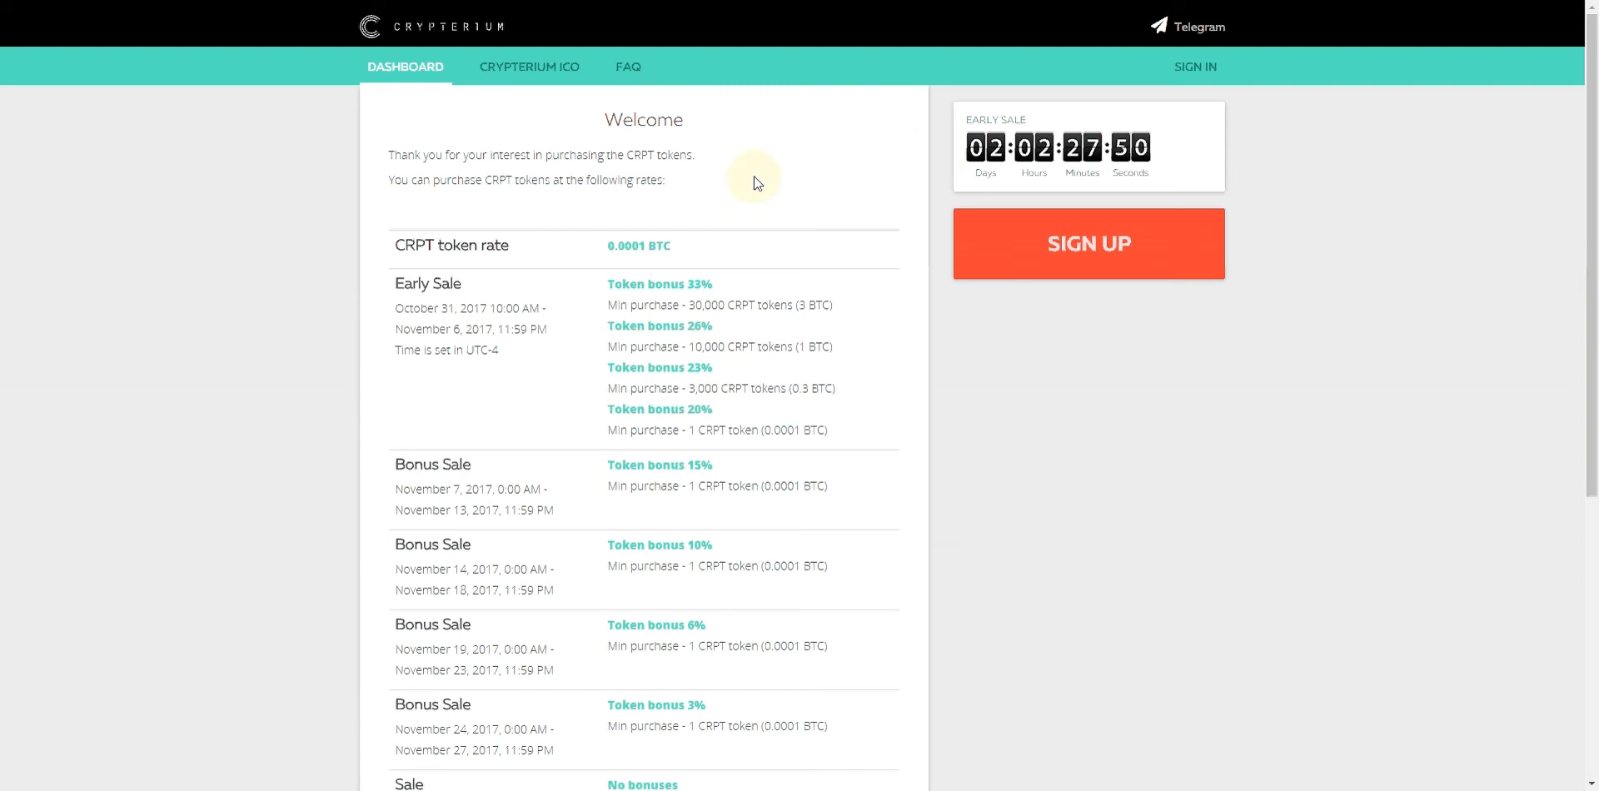
mouse_move(811, 165)
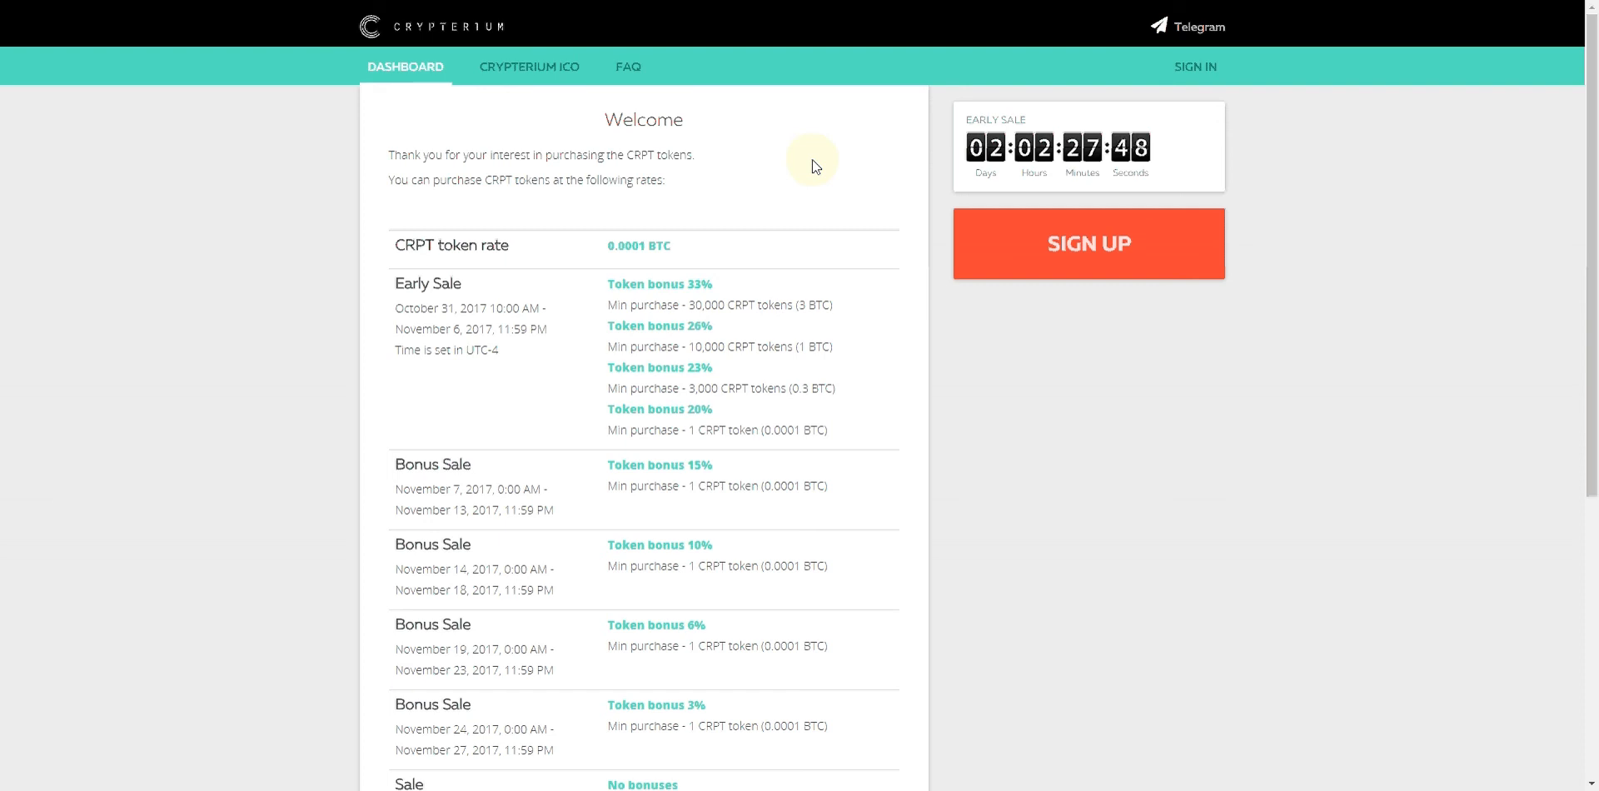
mouse_move(593, 199)
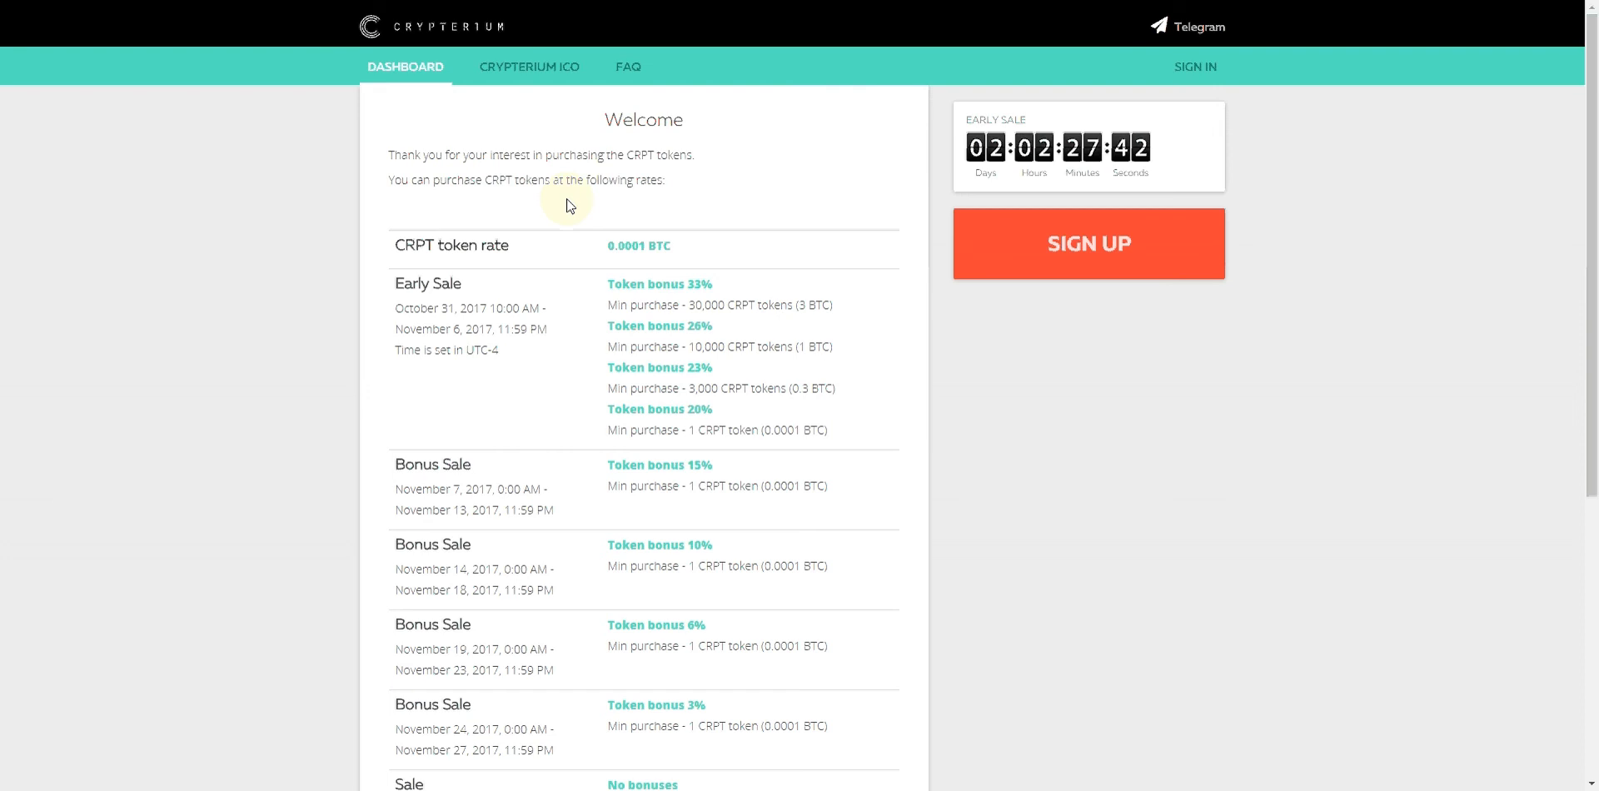
mouse_move(495, 230)
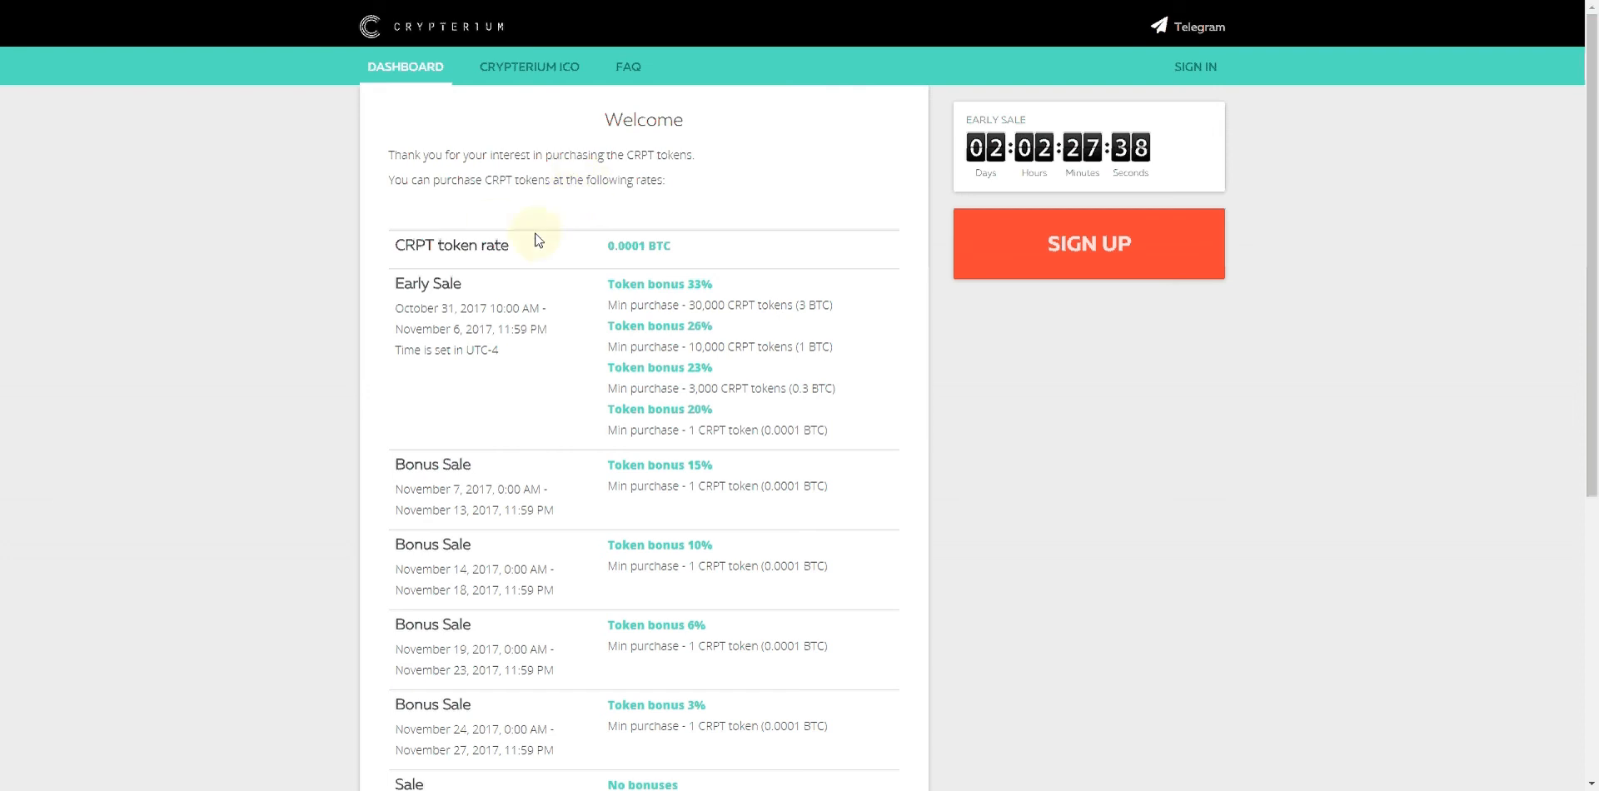
mouse_move(680, 320)
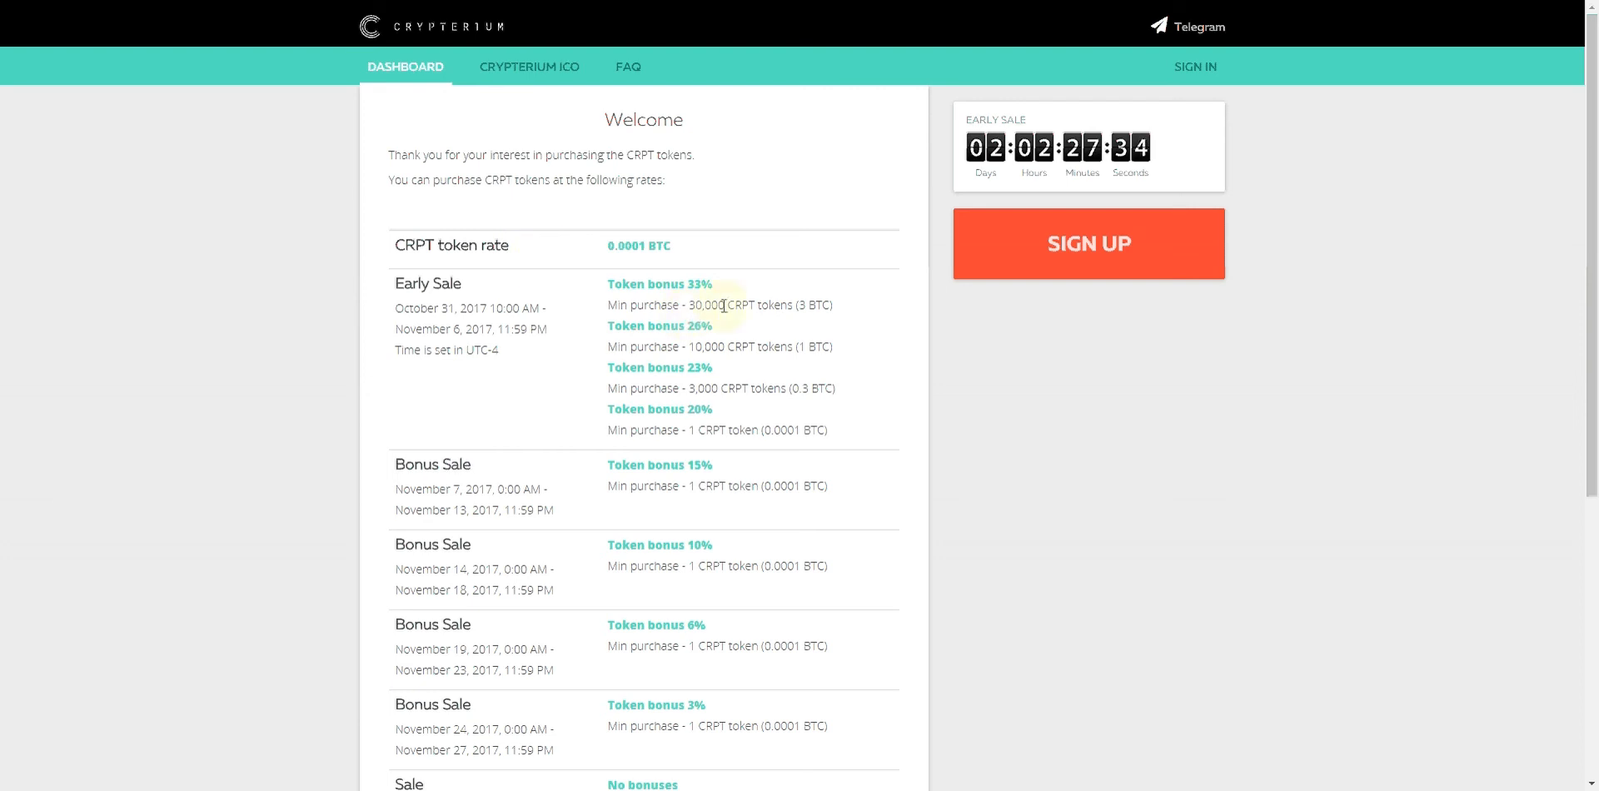
mouse_move(766, 303)
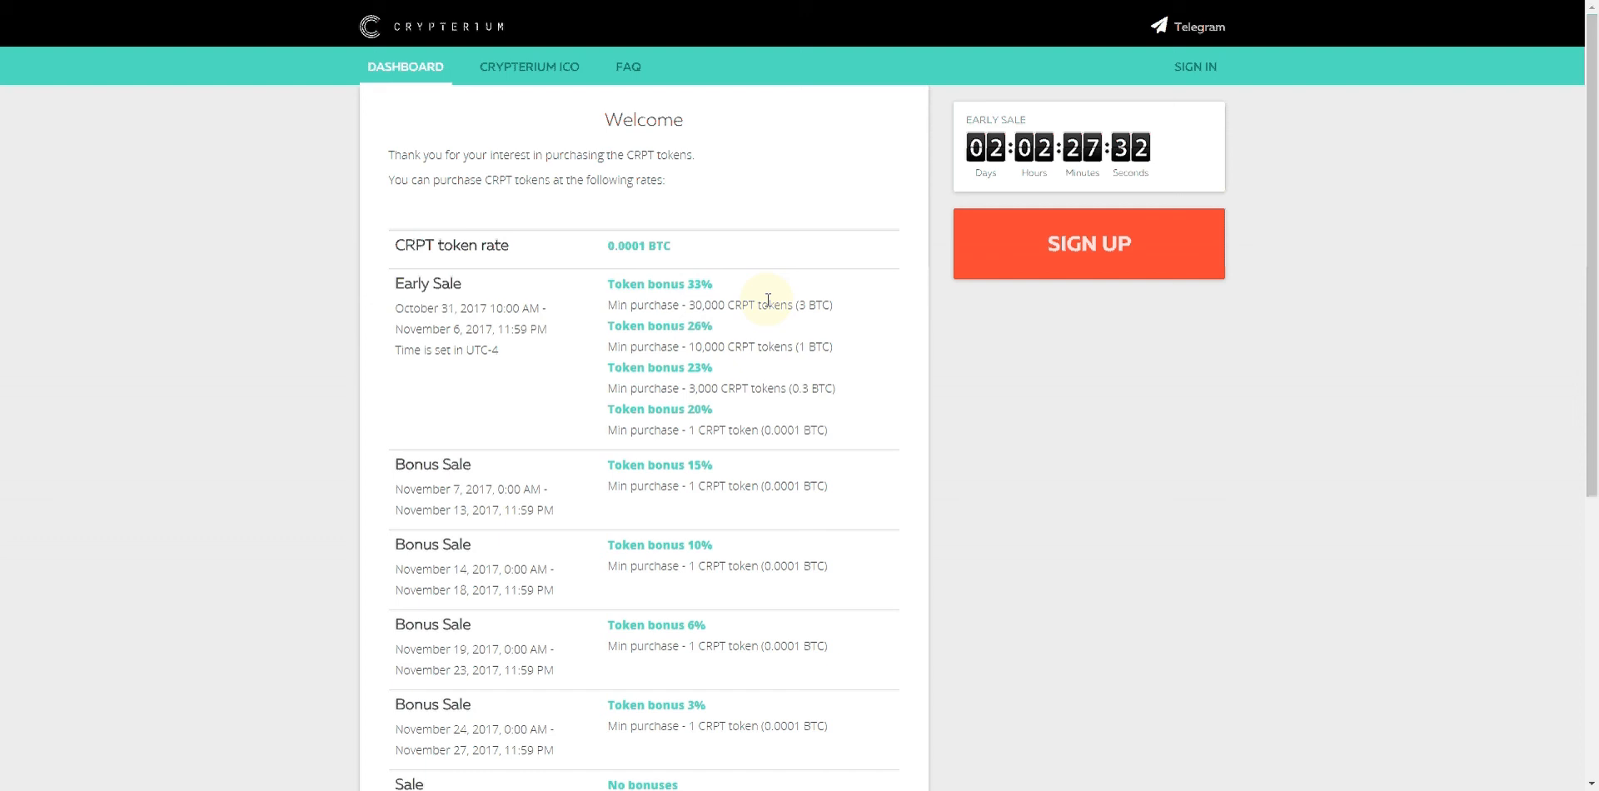
mouse_move(728, 274)
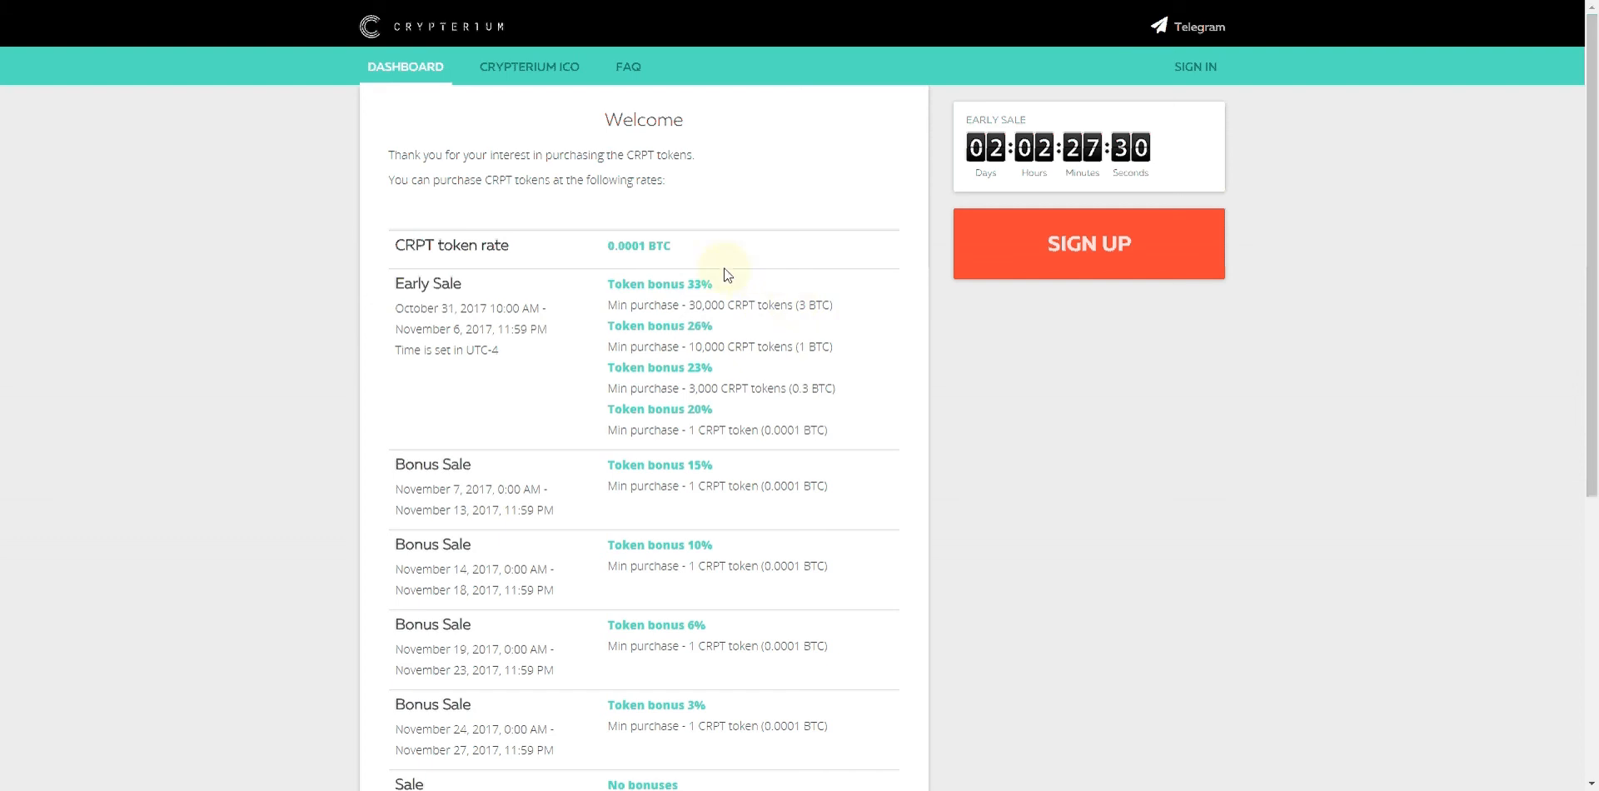
mouse_move(806, 303)
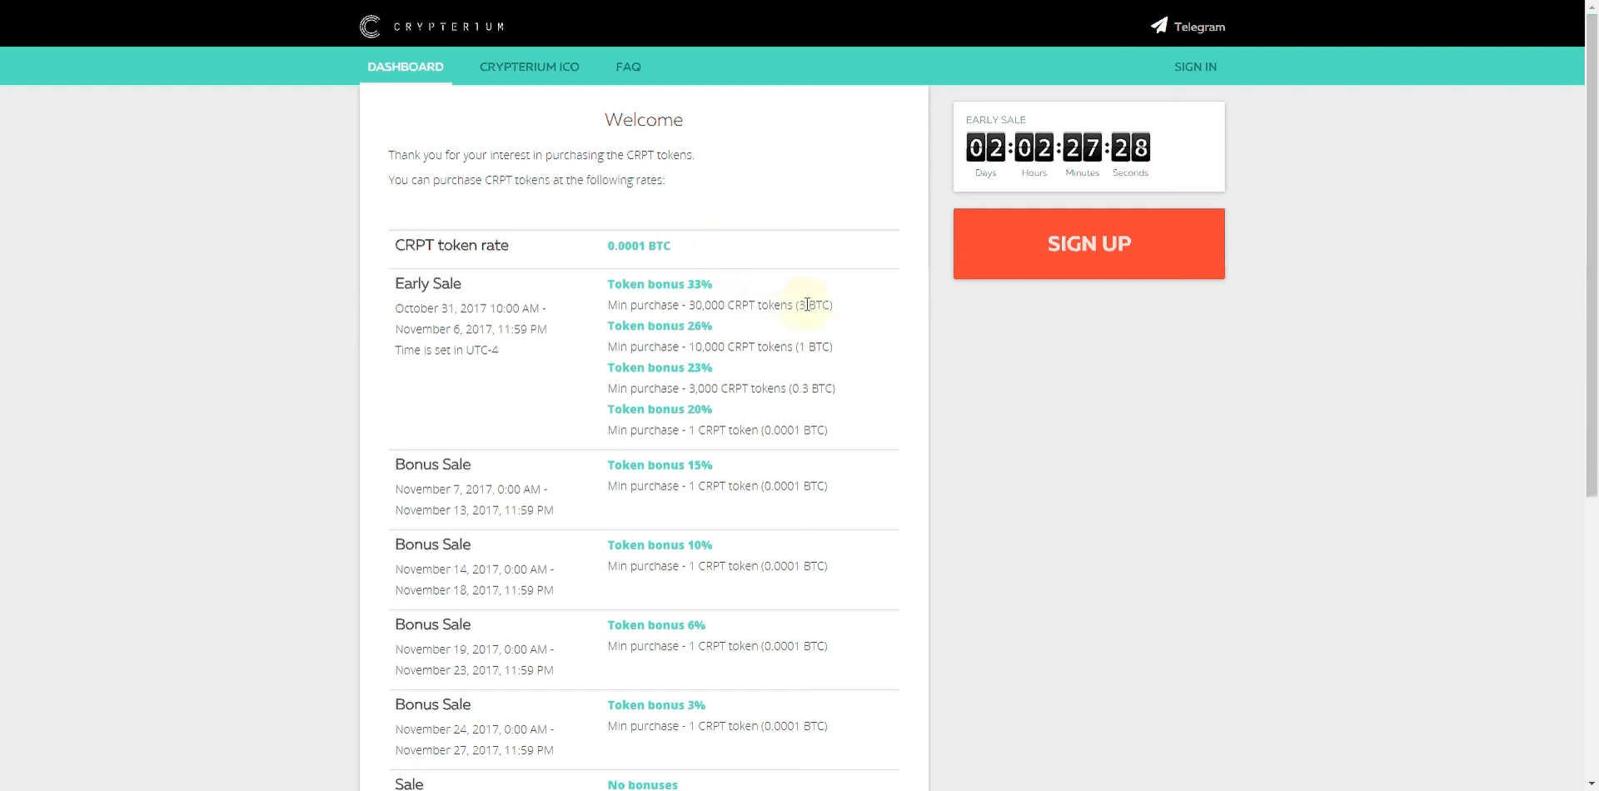
mouse_move(714, 283)
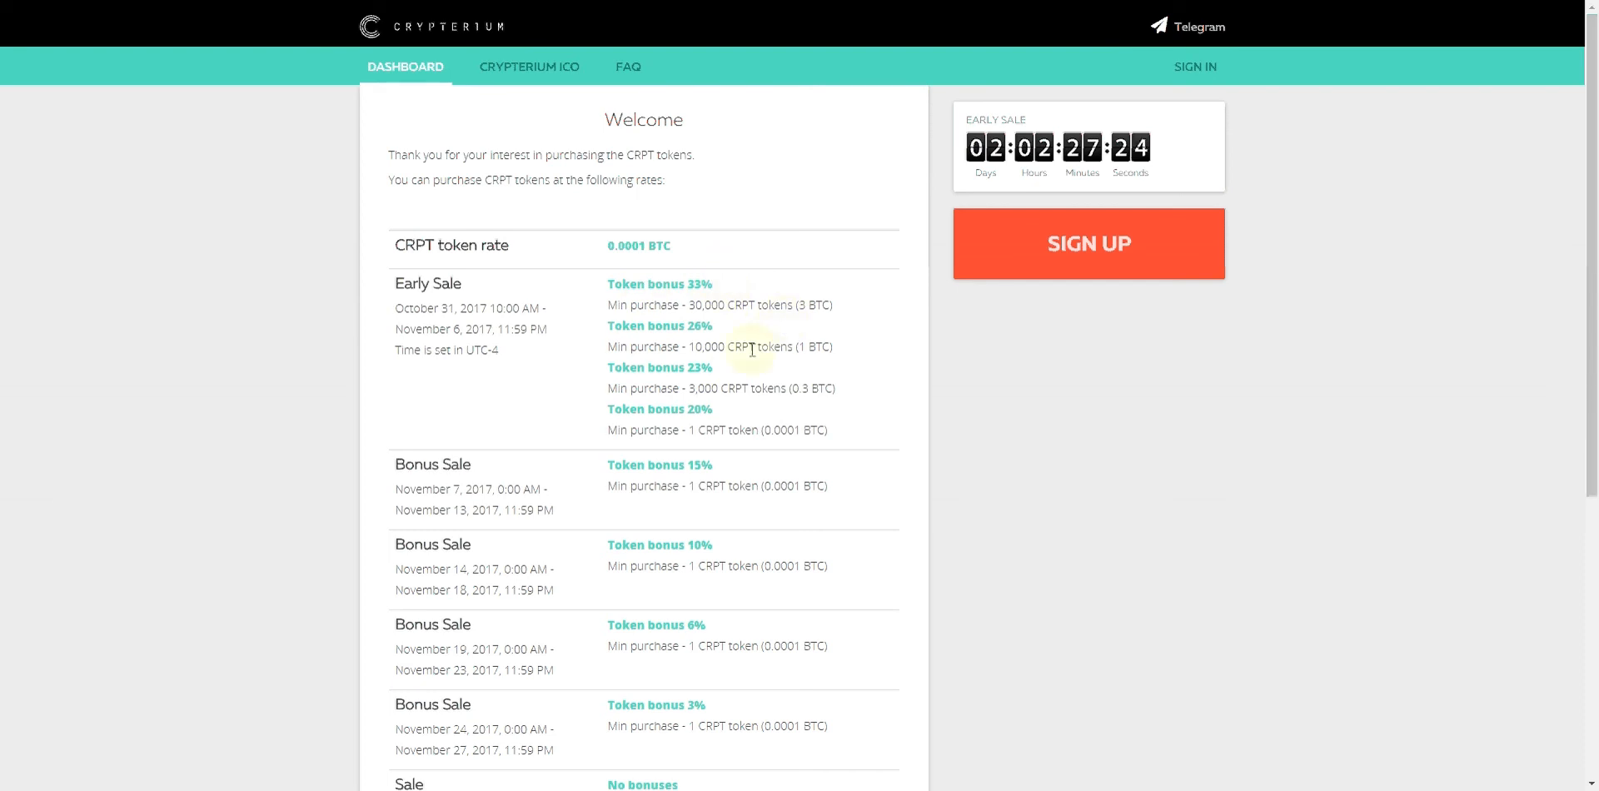
mouse_move(701, 363)
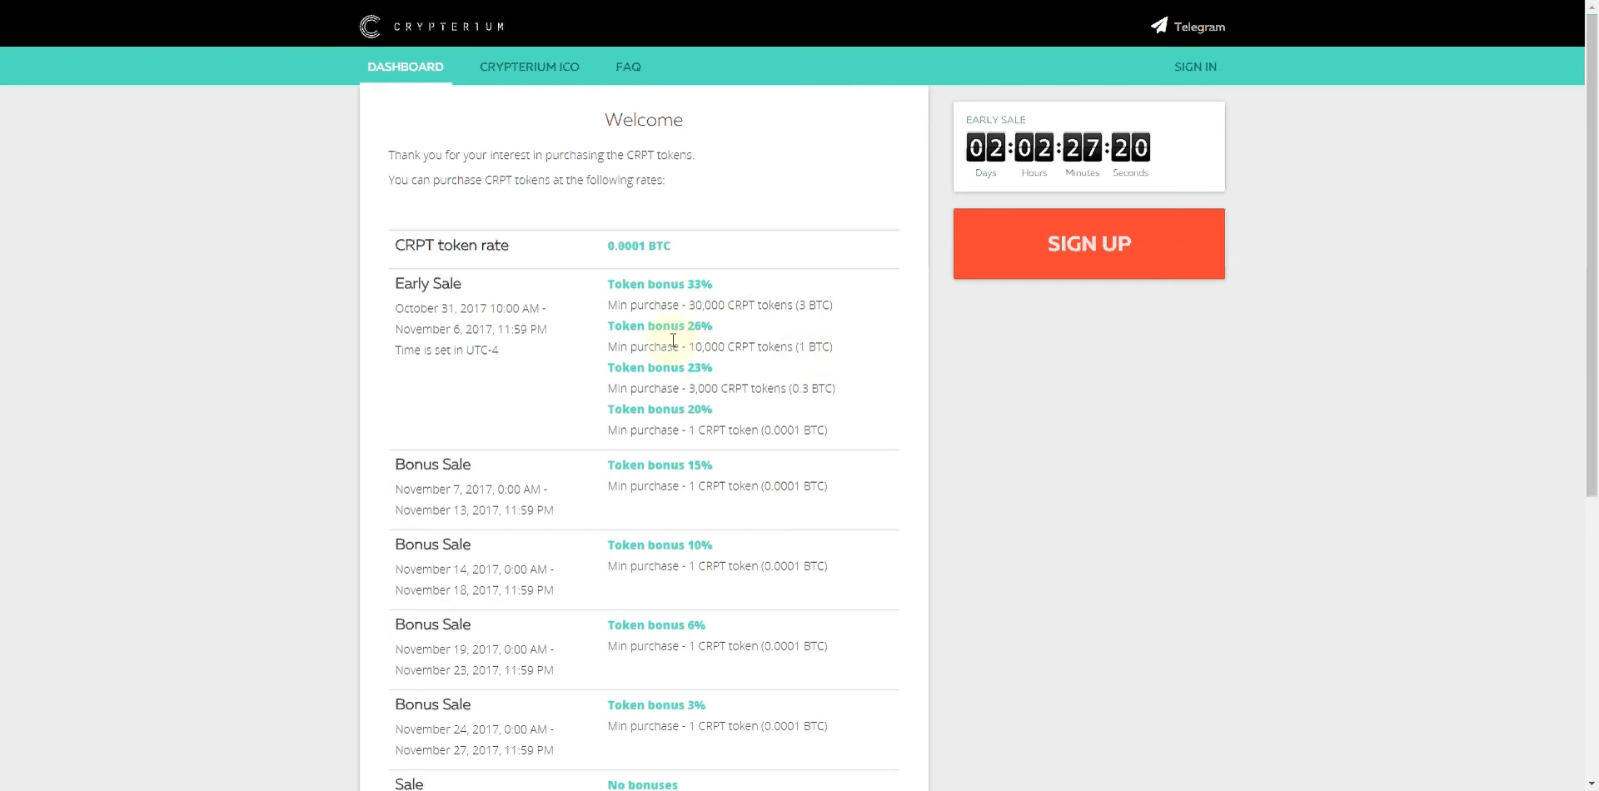
mouse_move(626, 382)
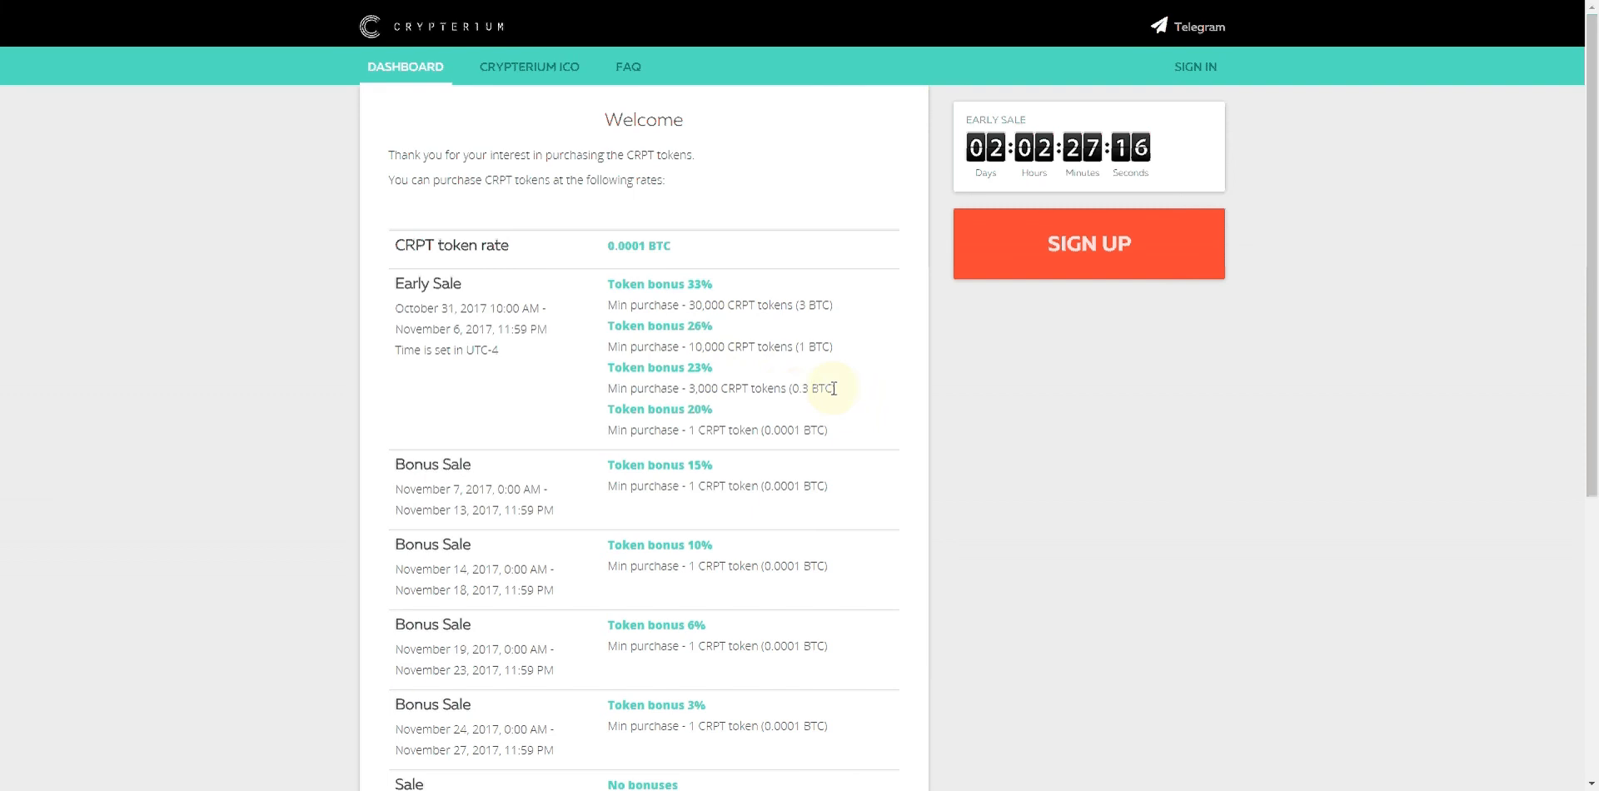
mouse_move(671, 388)
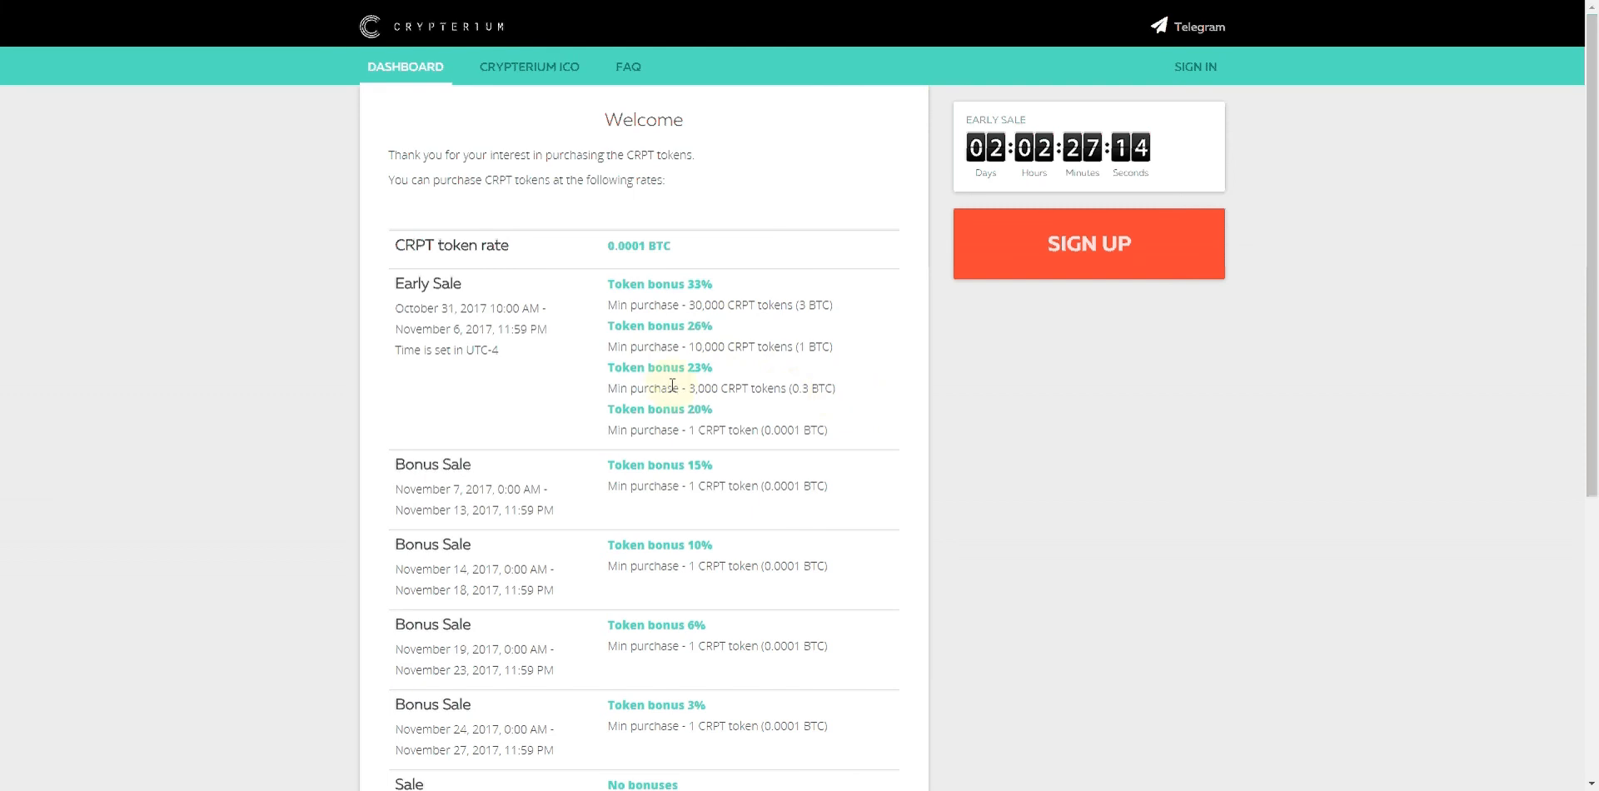
mouse_move(806, 423)
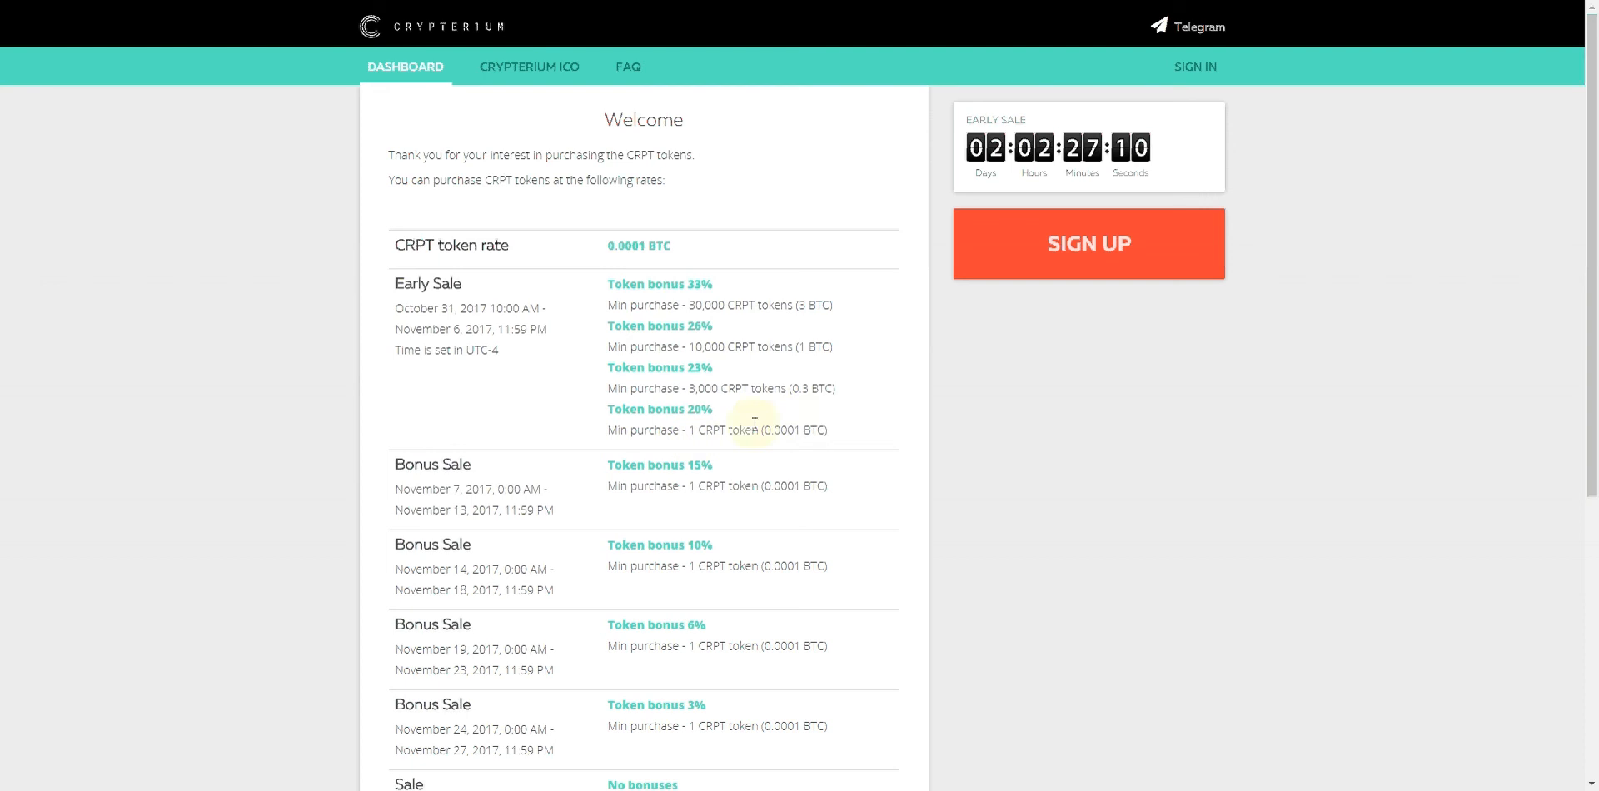
mouse_move(673, 423)
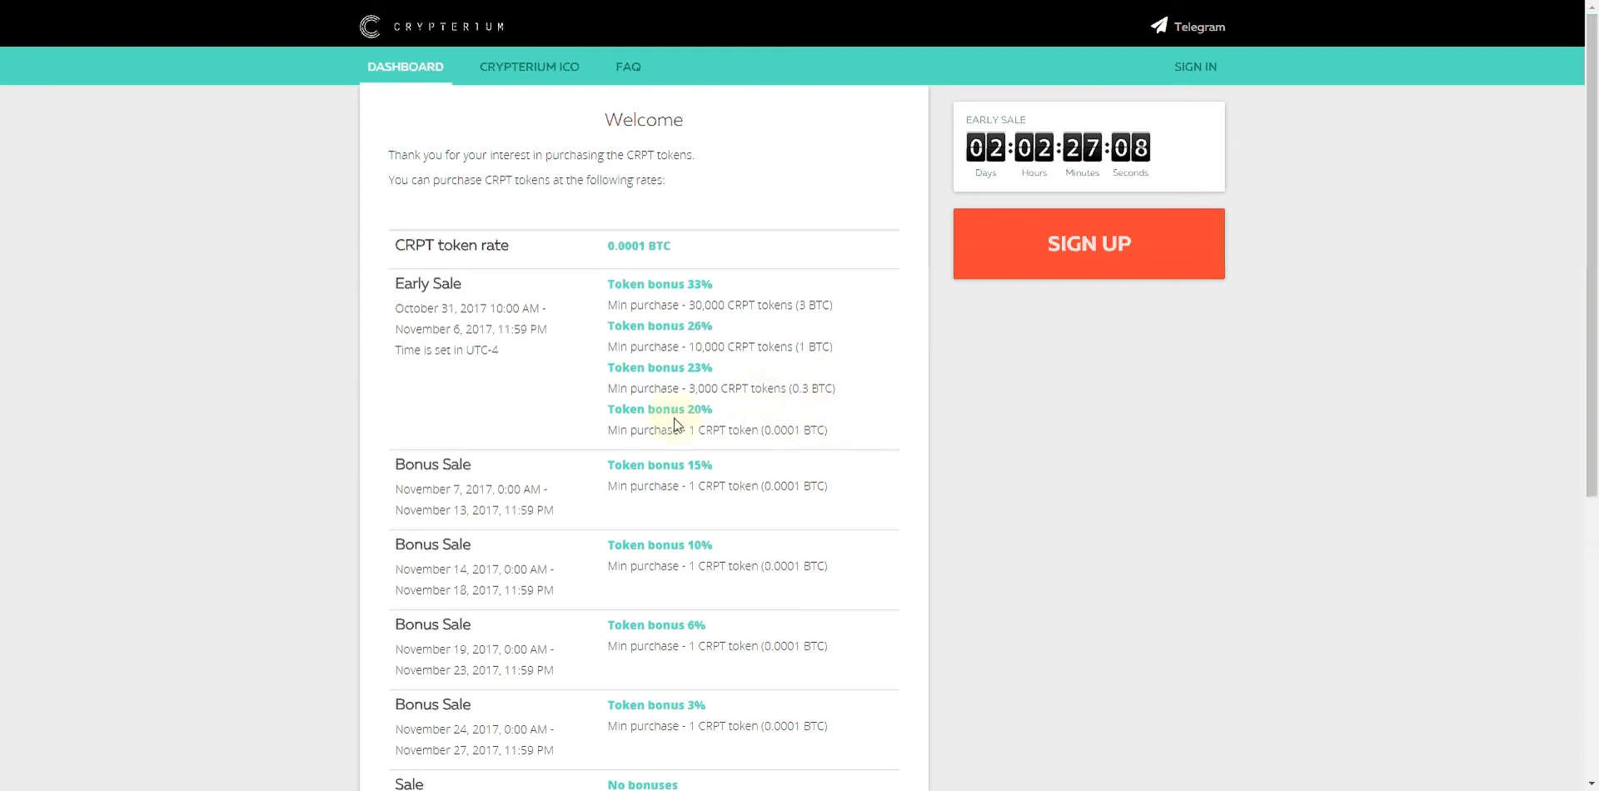
mouse_move(741, 428)
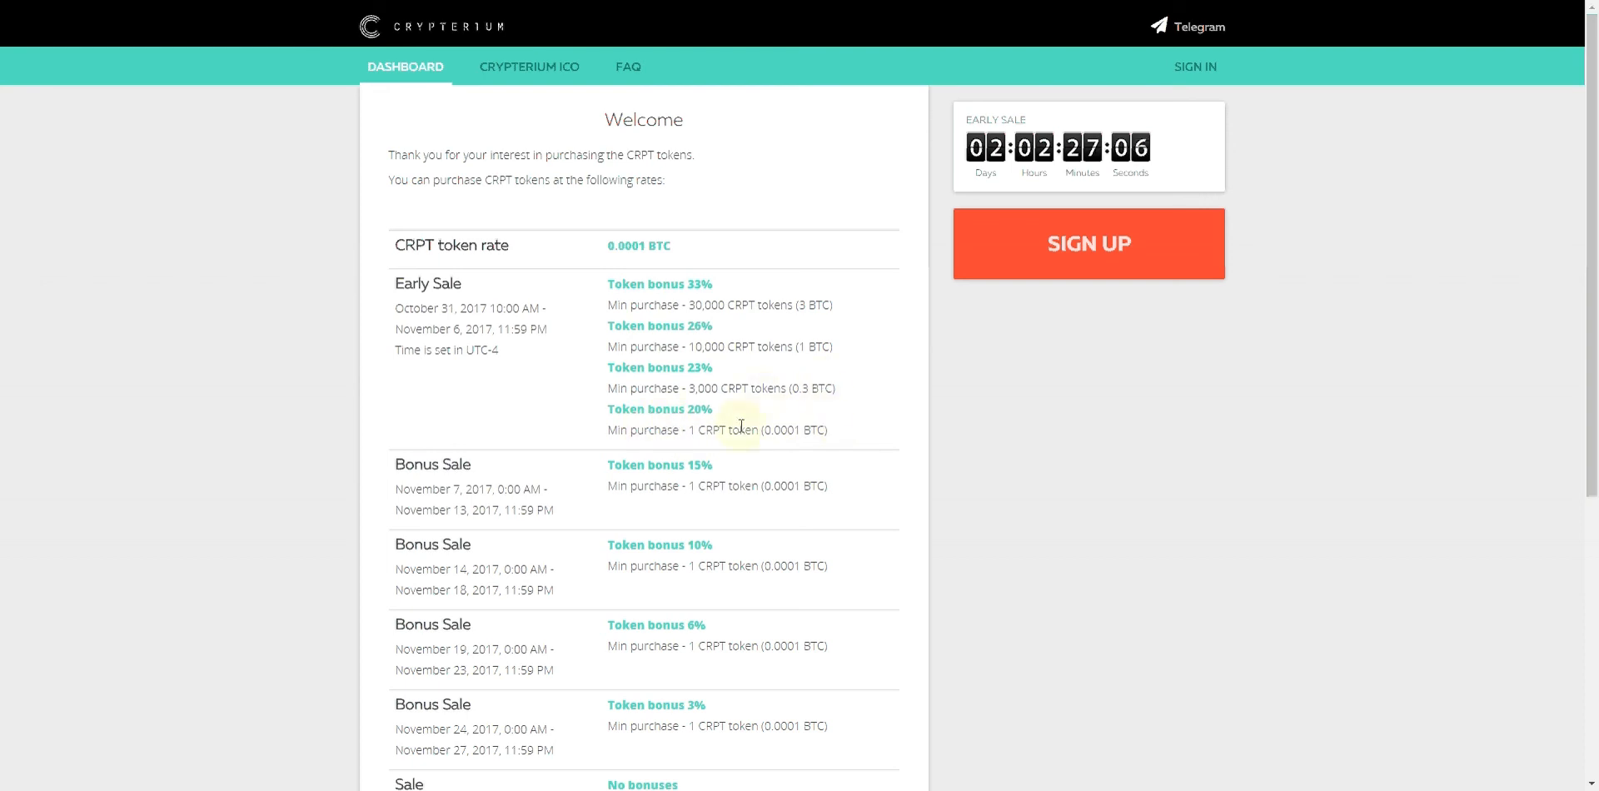
mouse_move(813, 396)
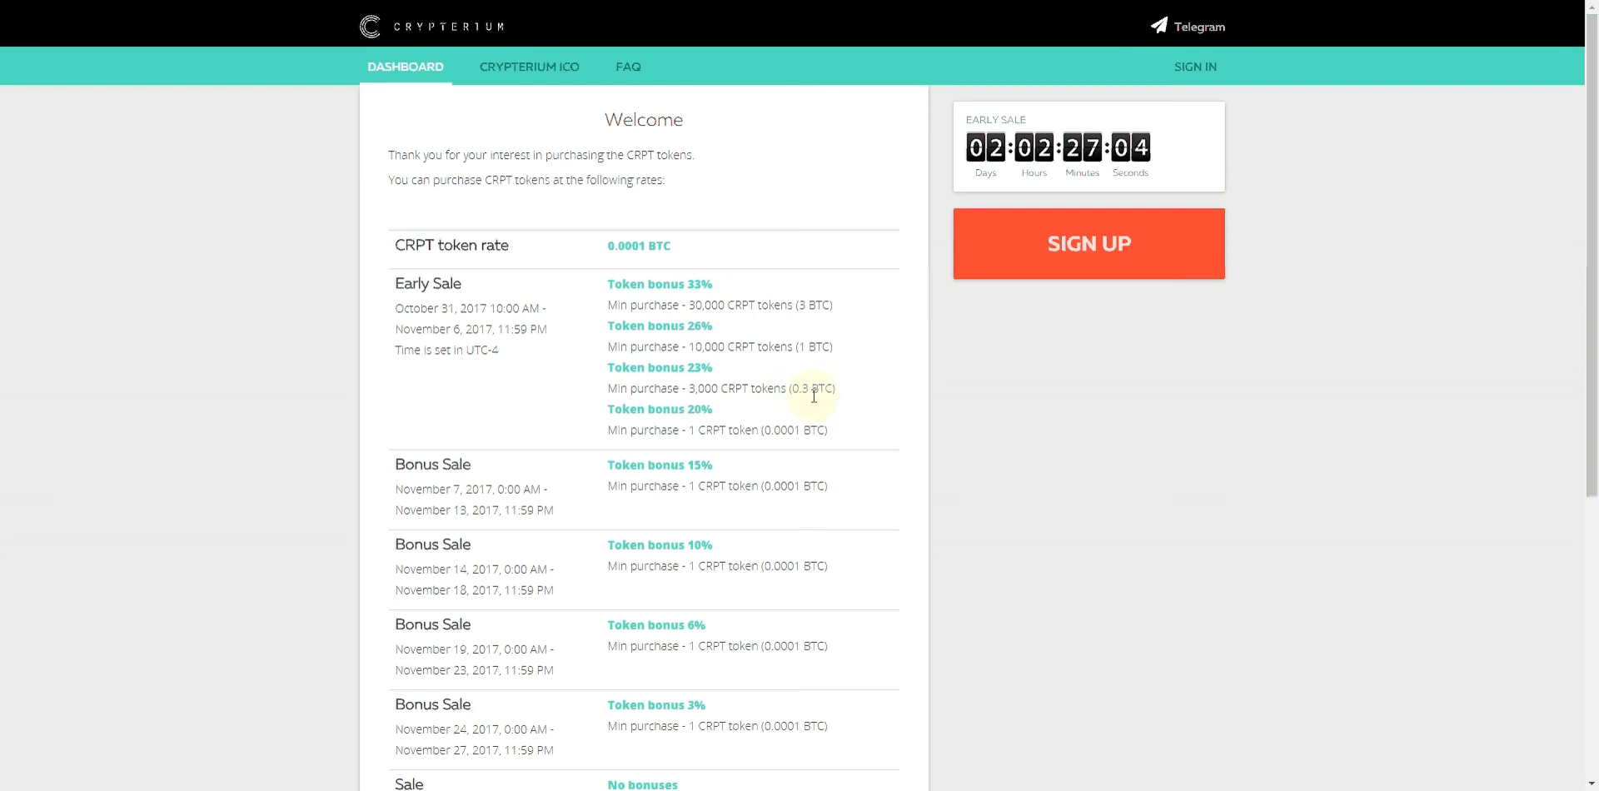
mouse_move(827, 401)
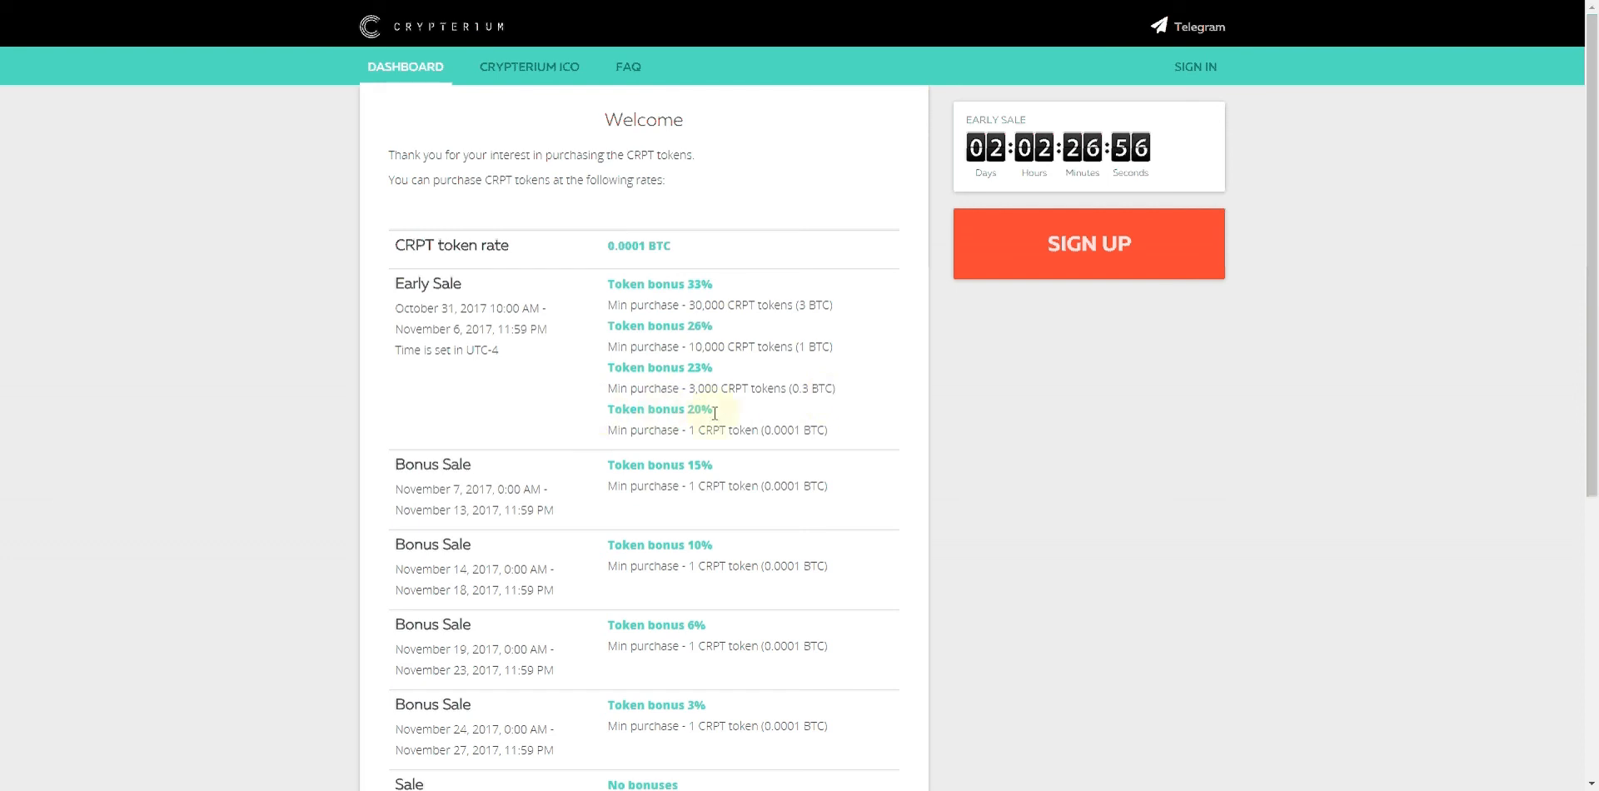
mouse_move(584, 345)
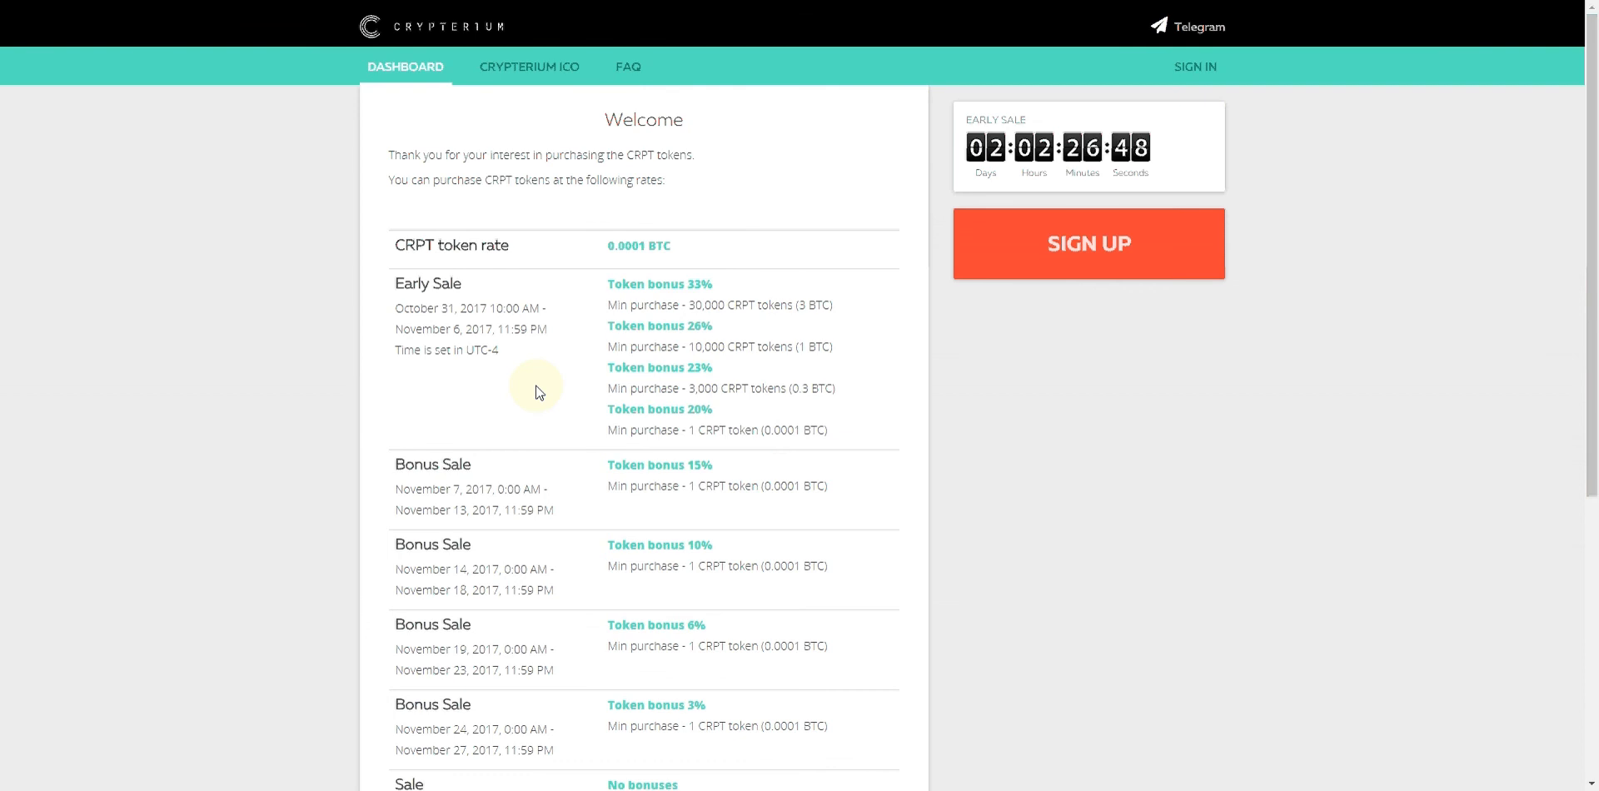
scroll("down", 3)
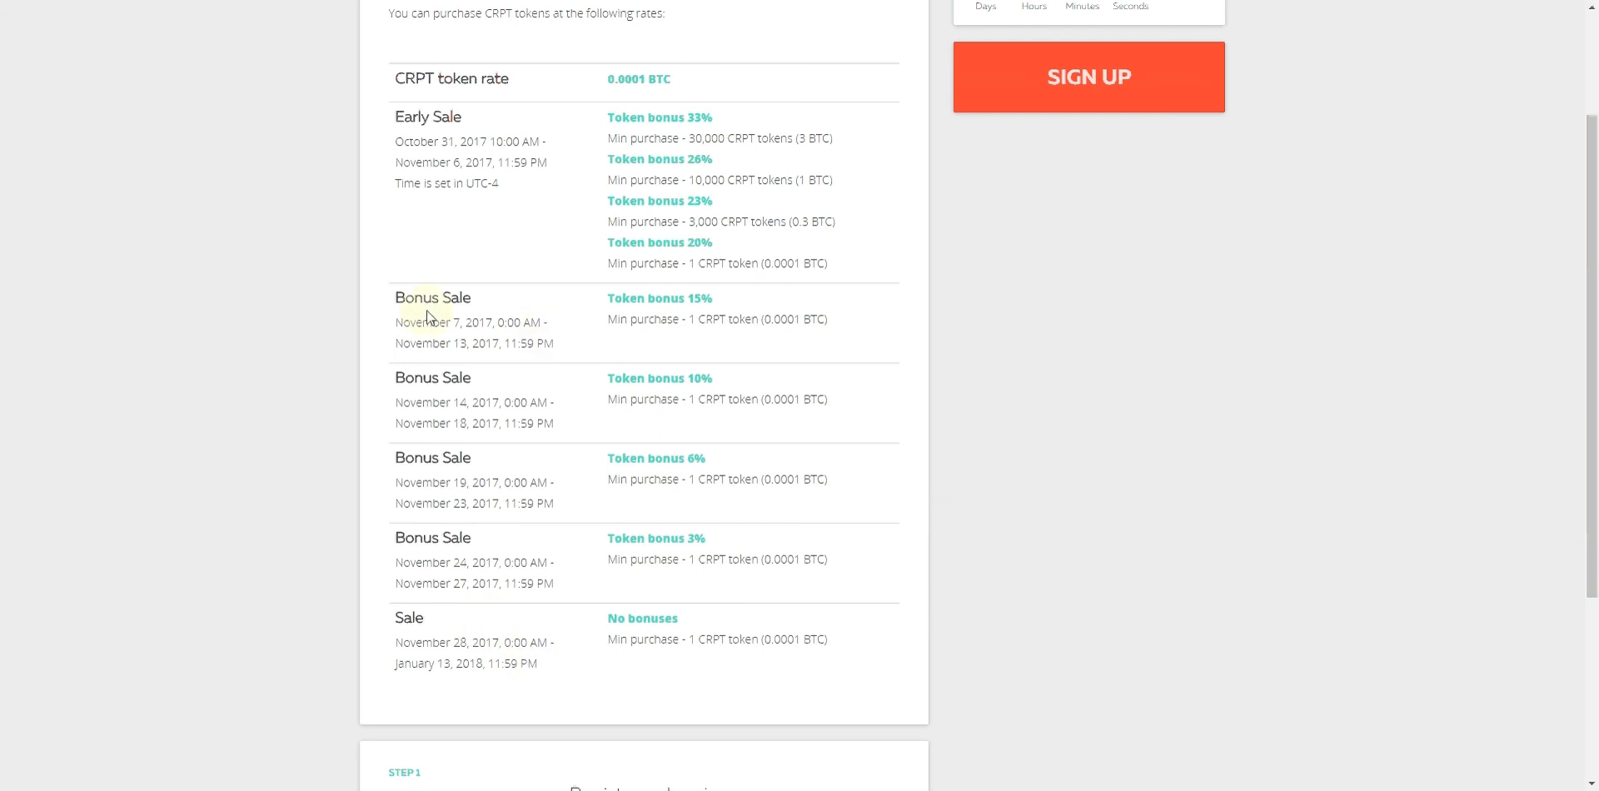
mouse_move(408, 322)
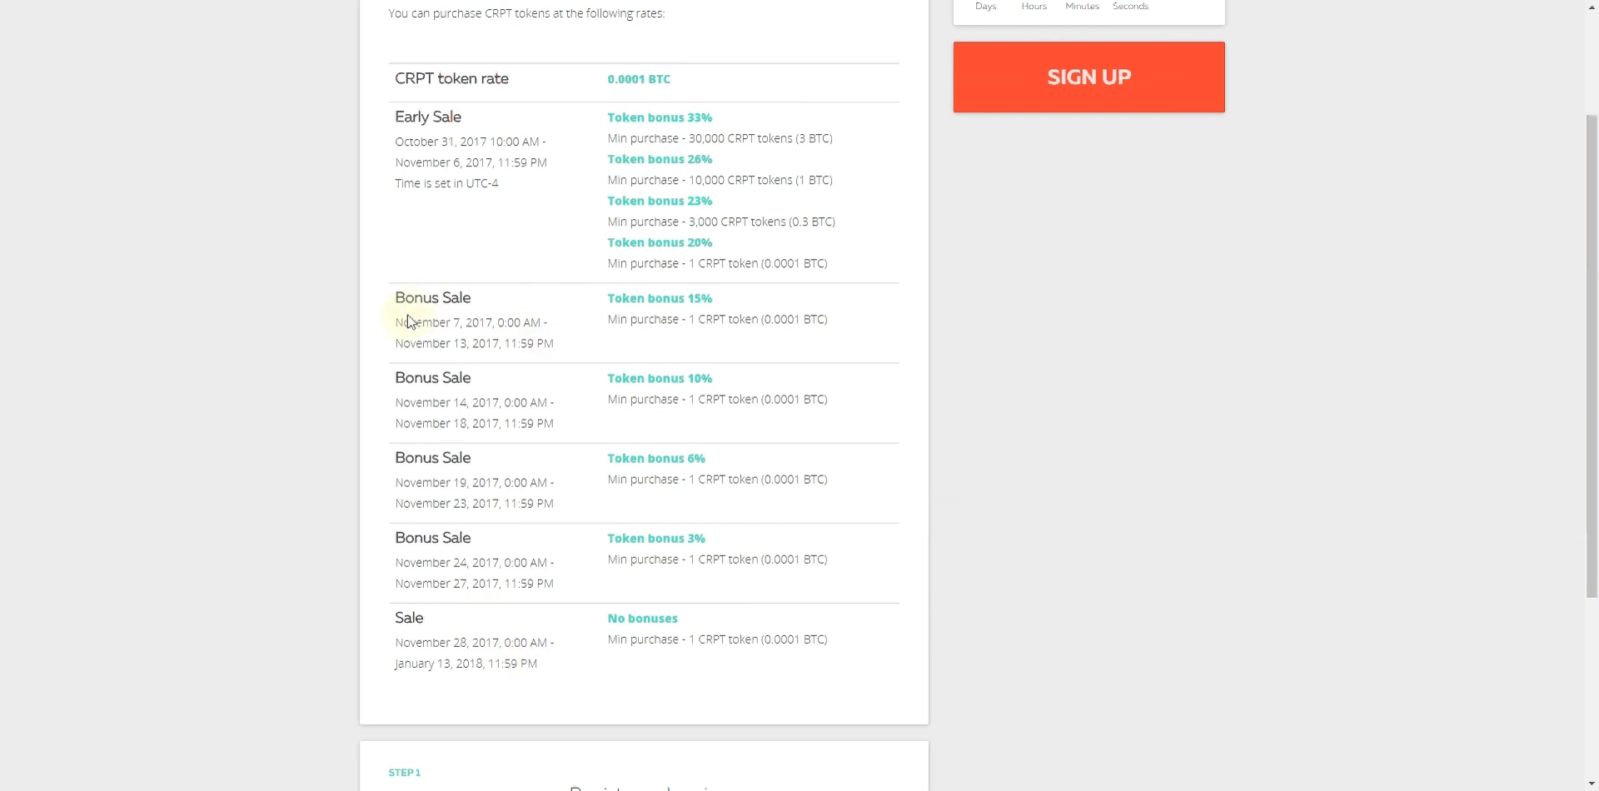
mouse_move(711, 348)
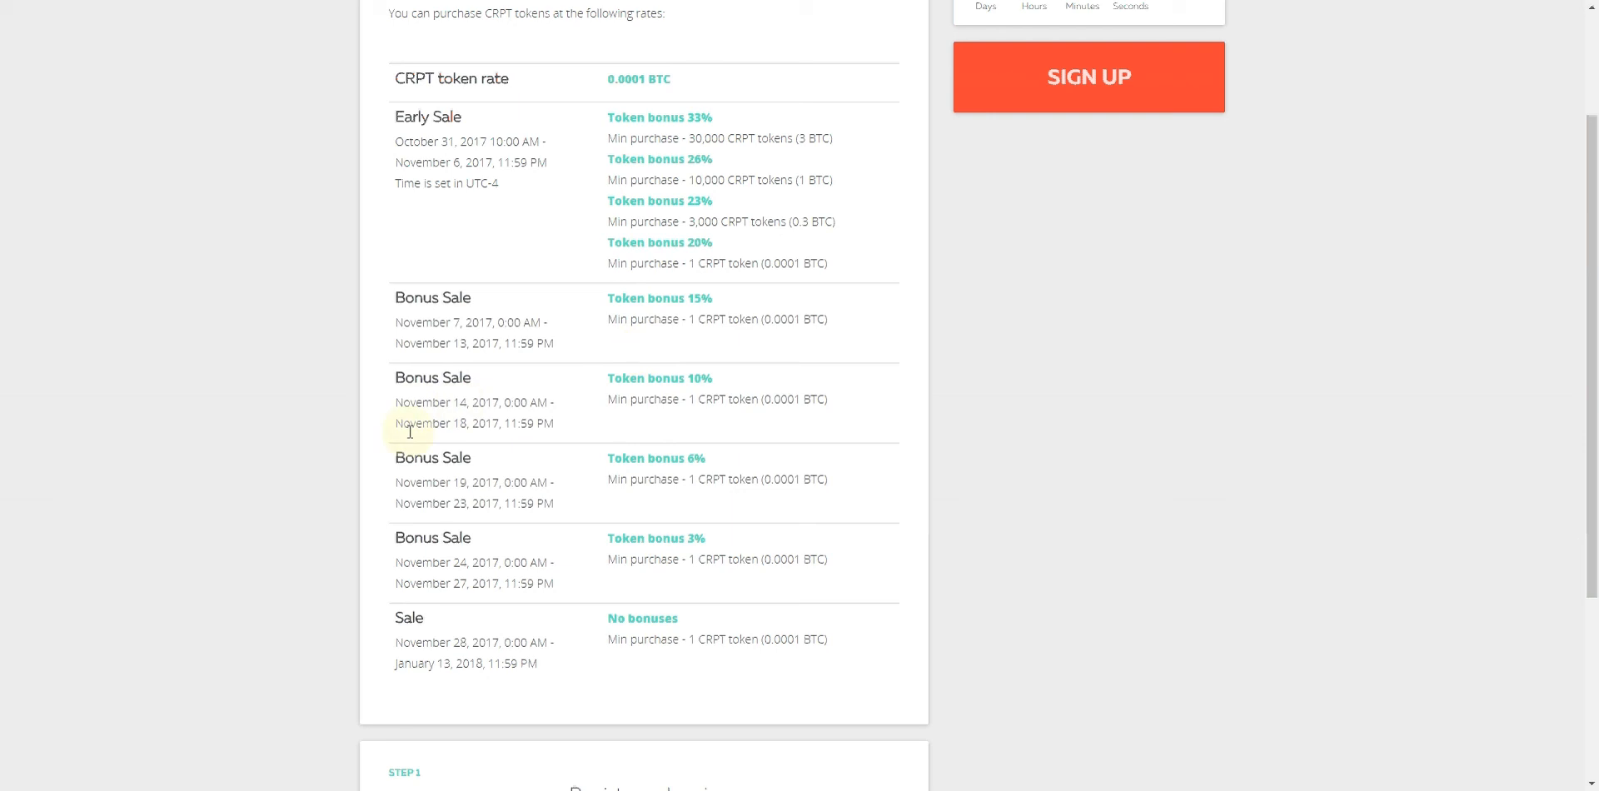
mouse_move(755, 406)
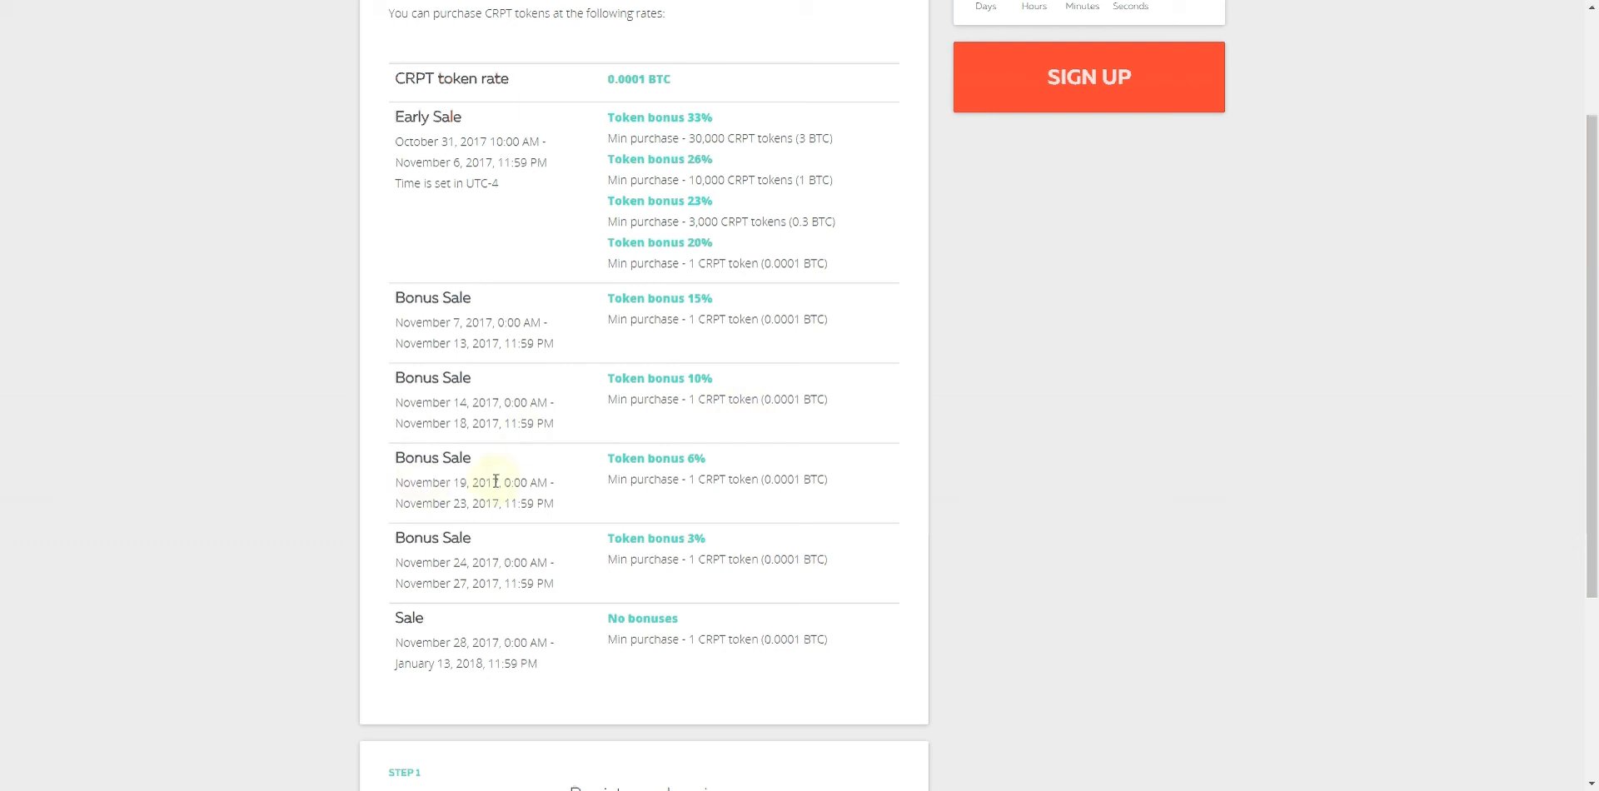
mouse_move(611, 495)
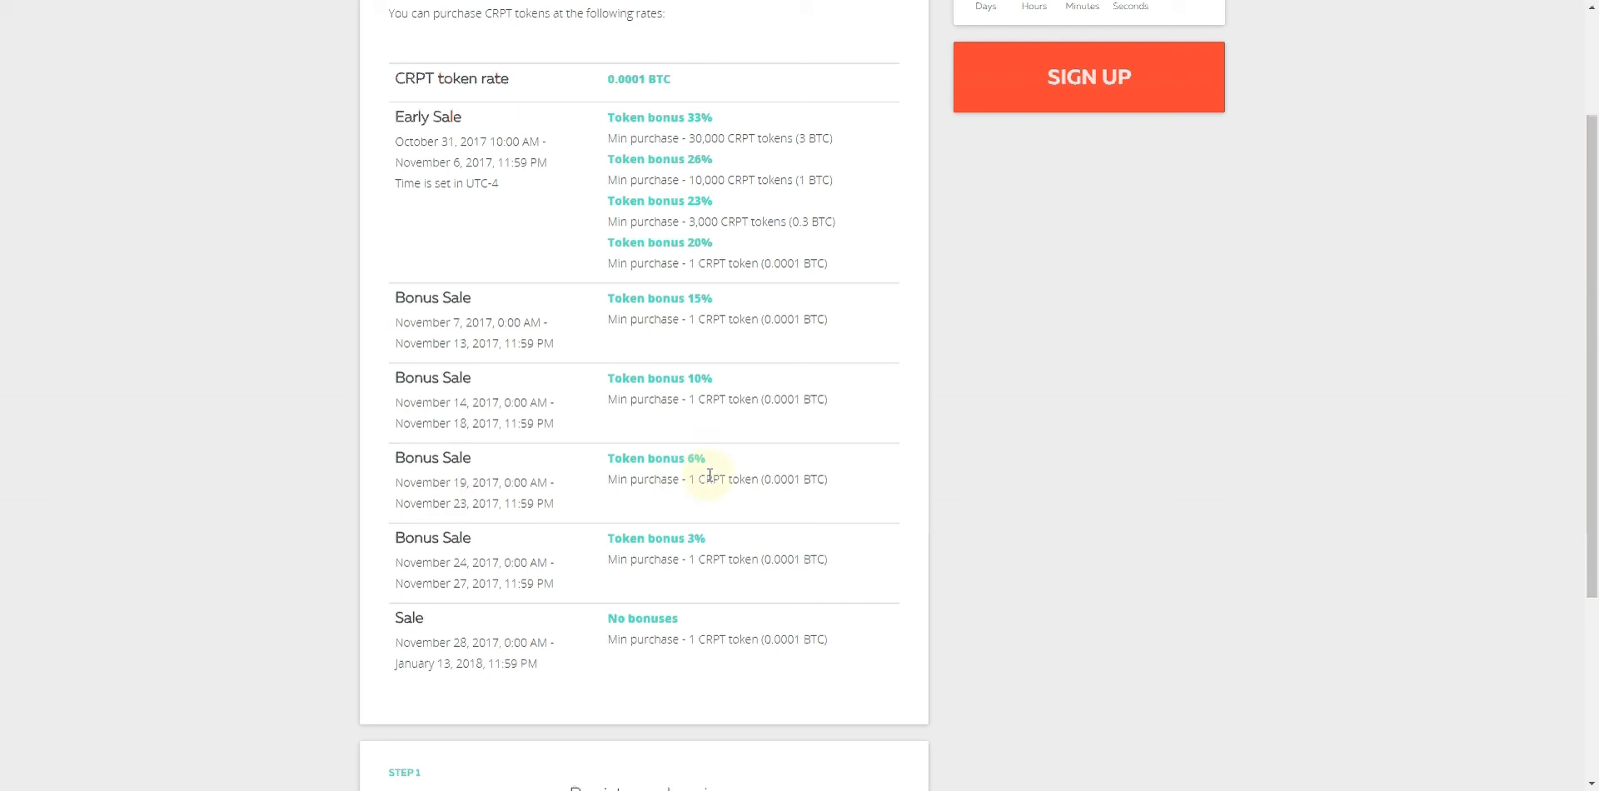
mouse_move(456, 561)
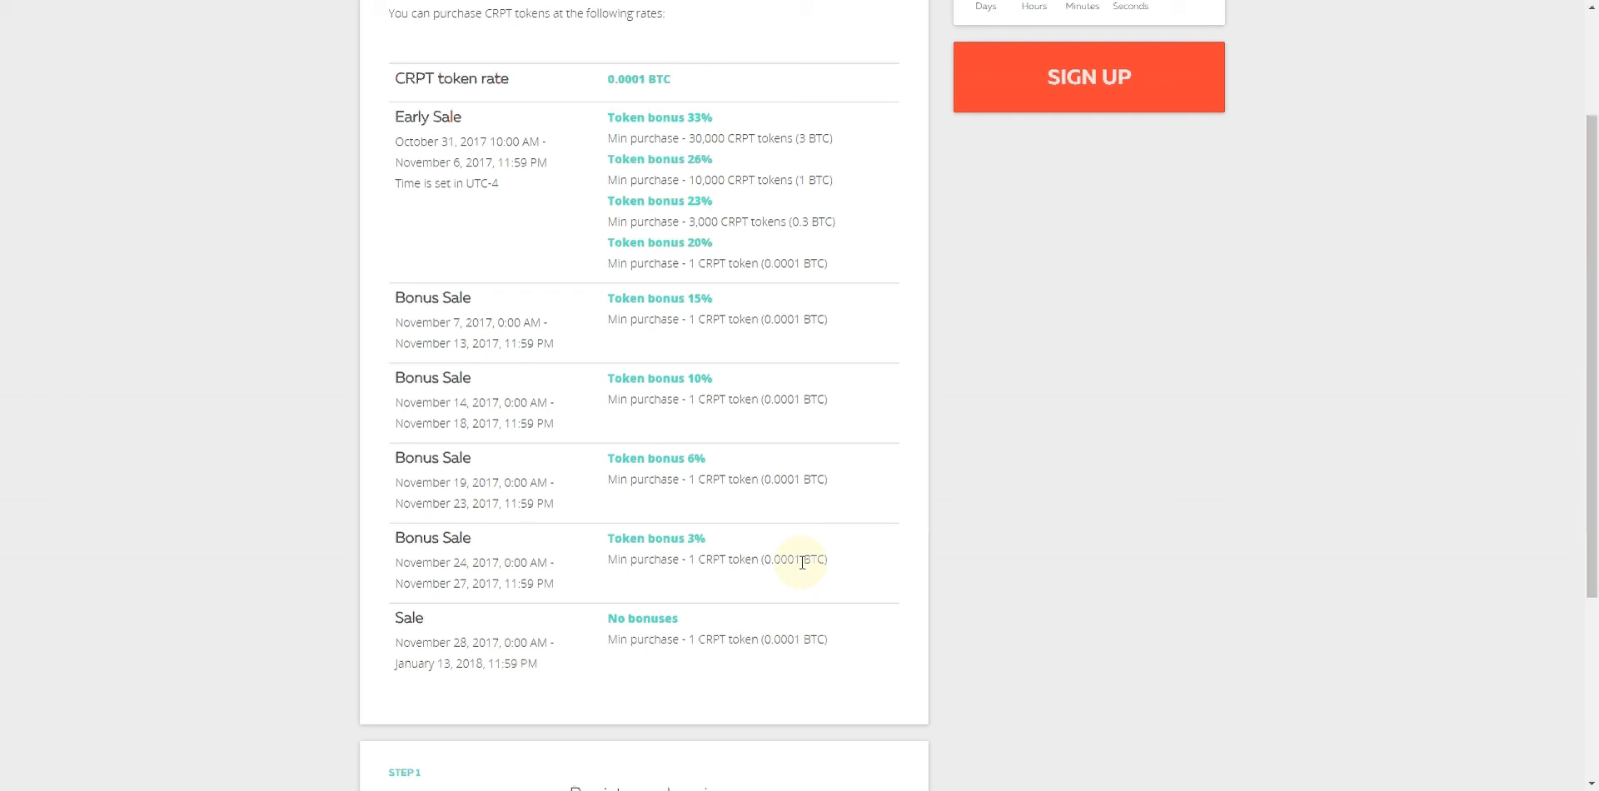
mouse_move(426, 613)
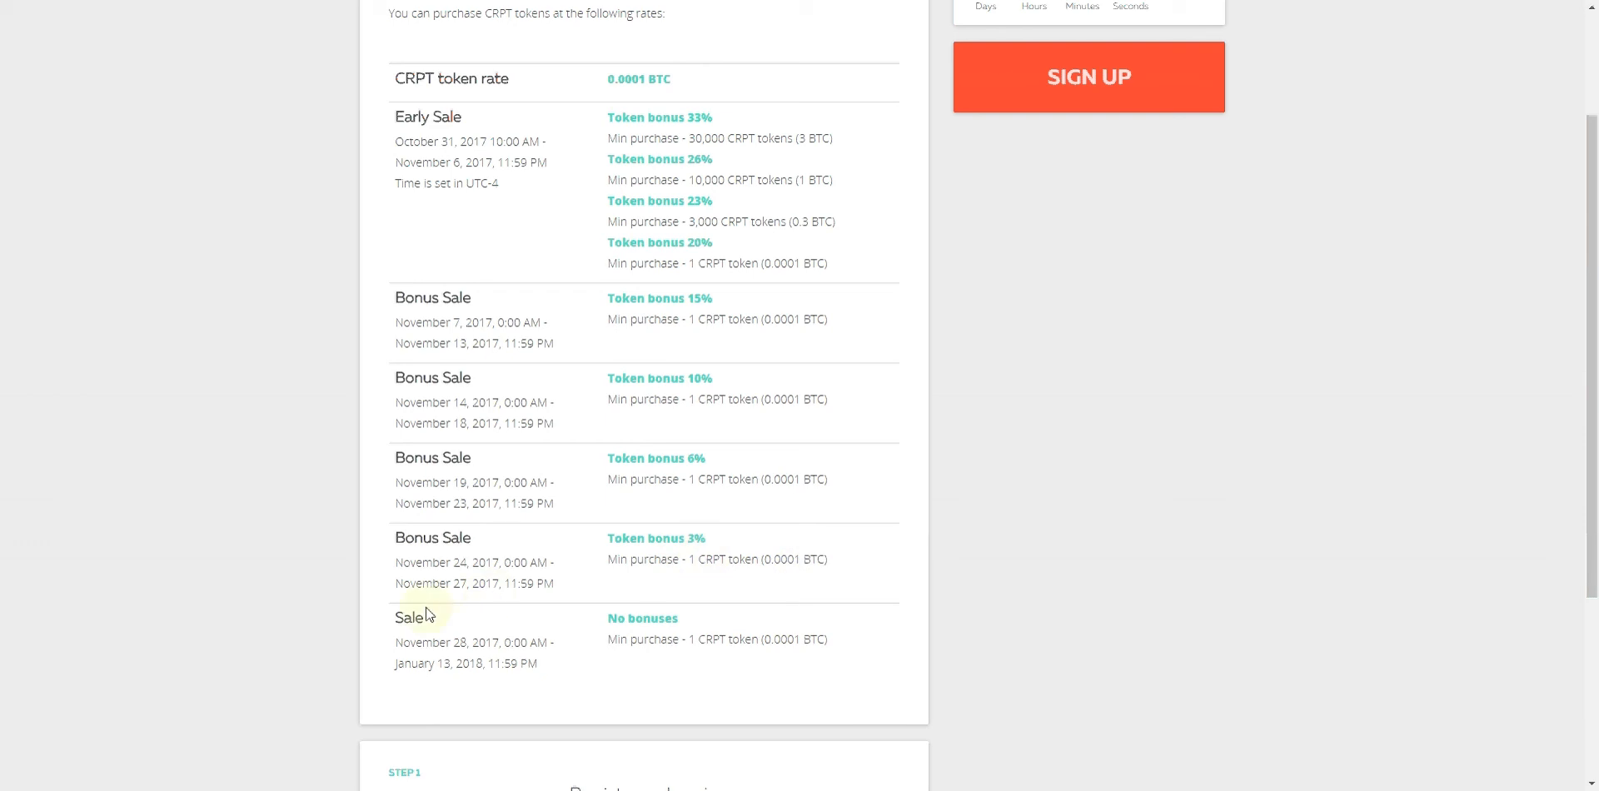
mouse_move(438, 626)
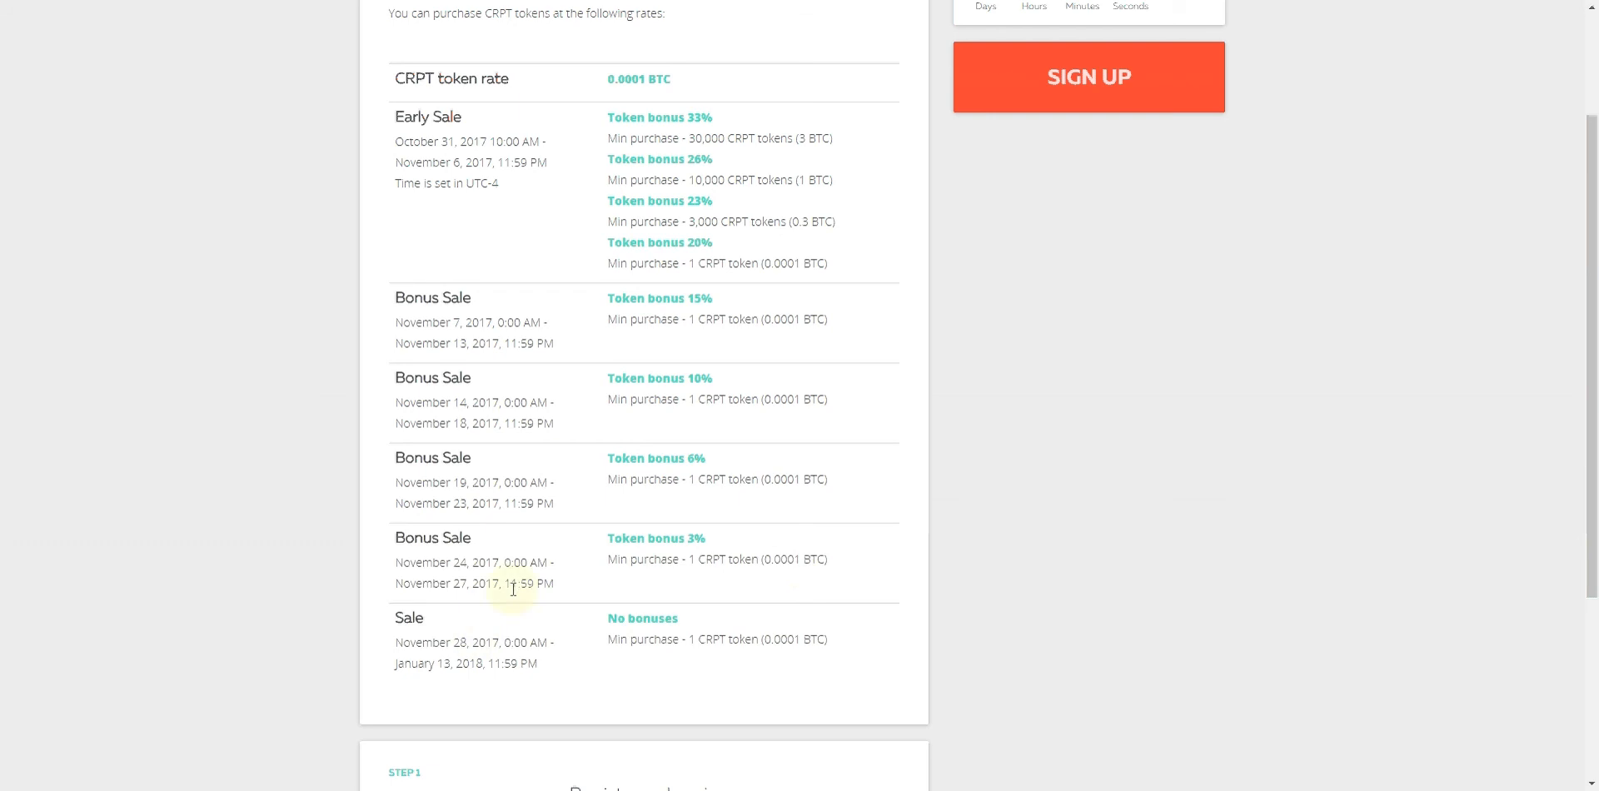
scroll("down", 3)
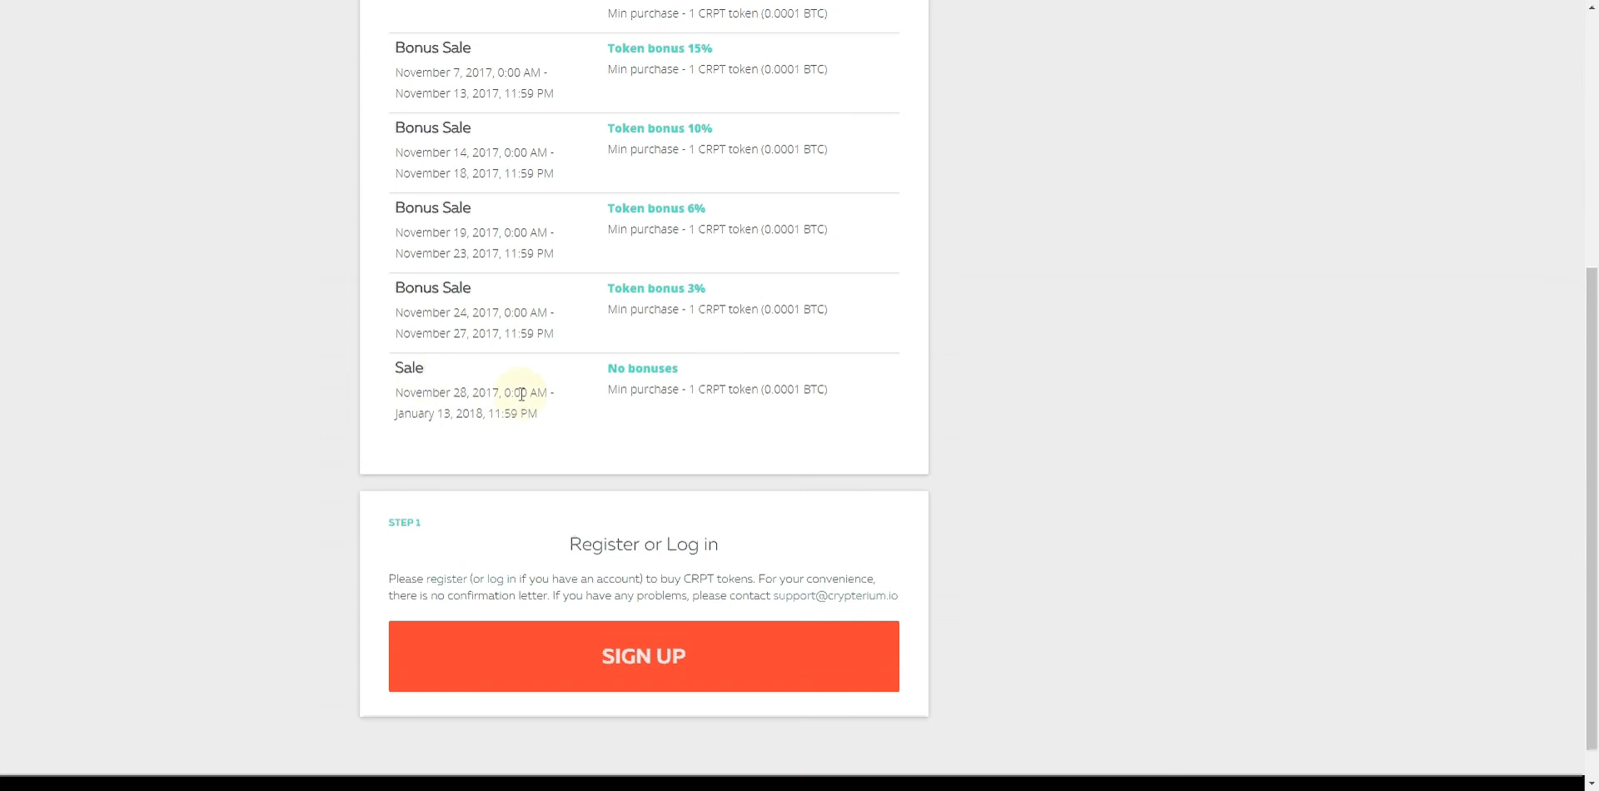
mouse_move(784, 403)
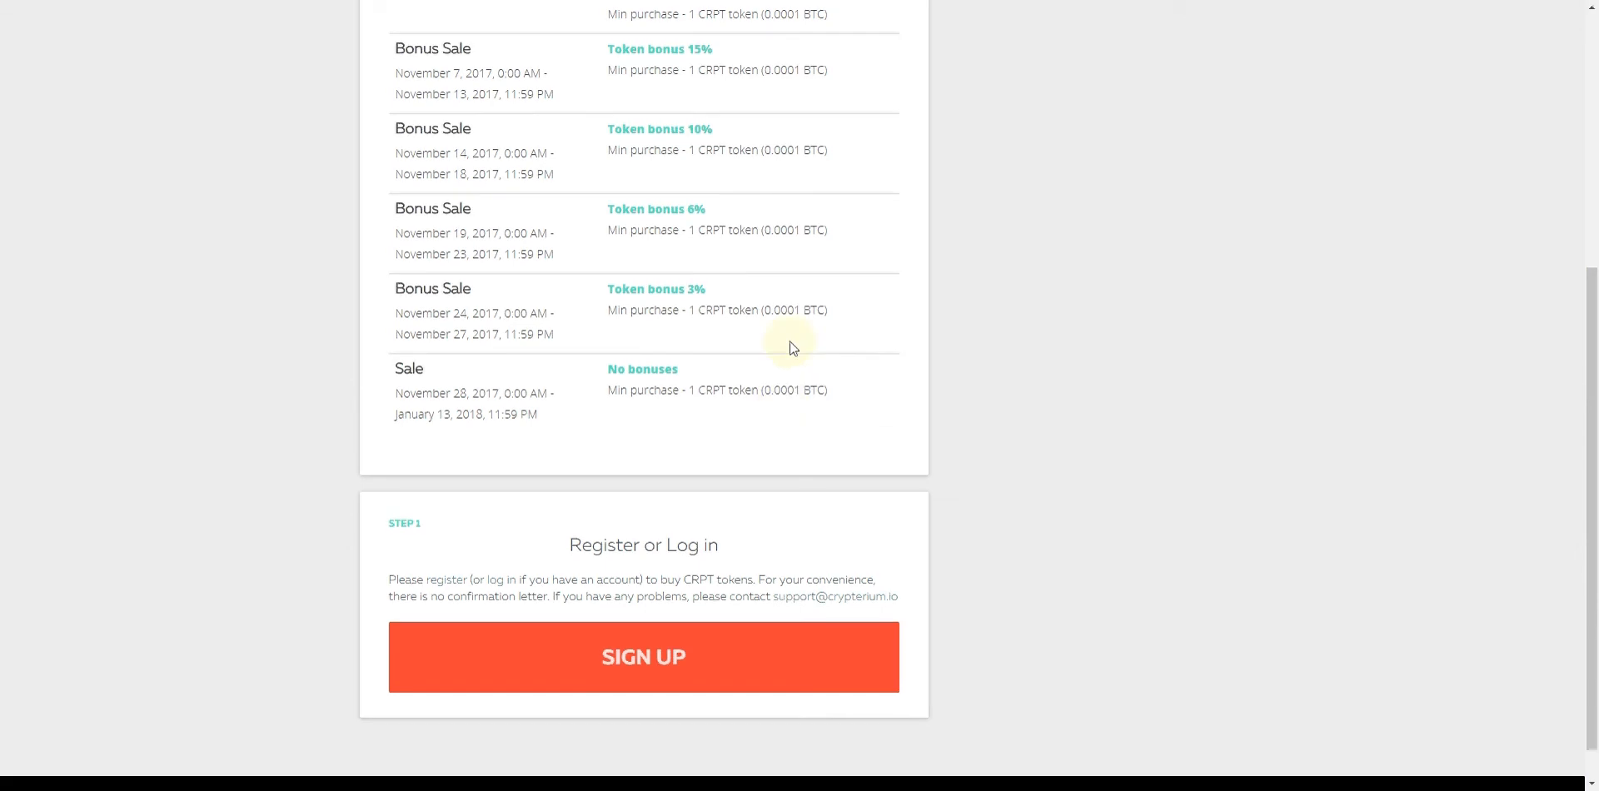
scroll("up", 3)
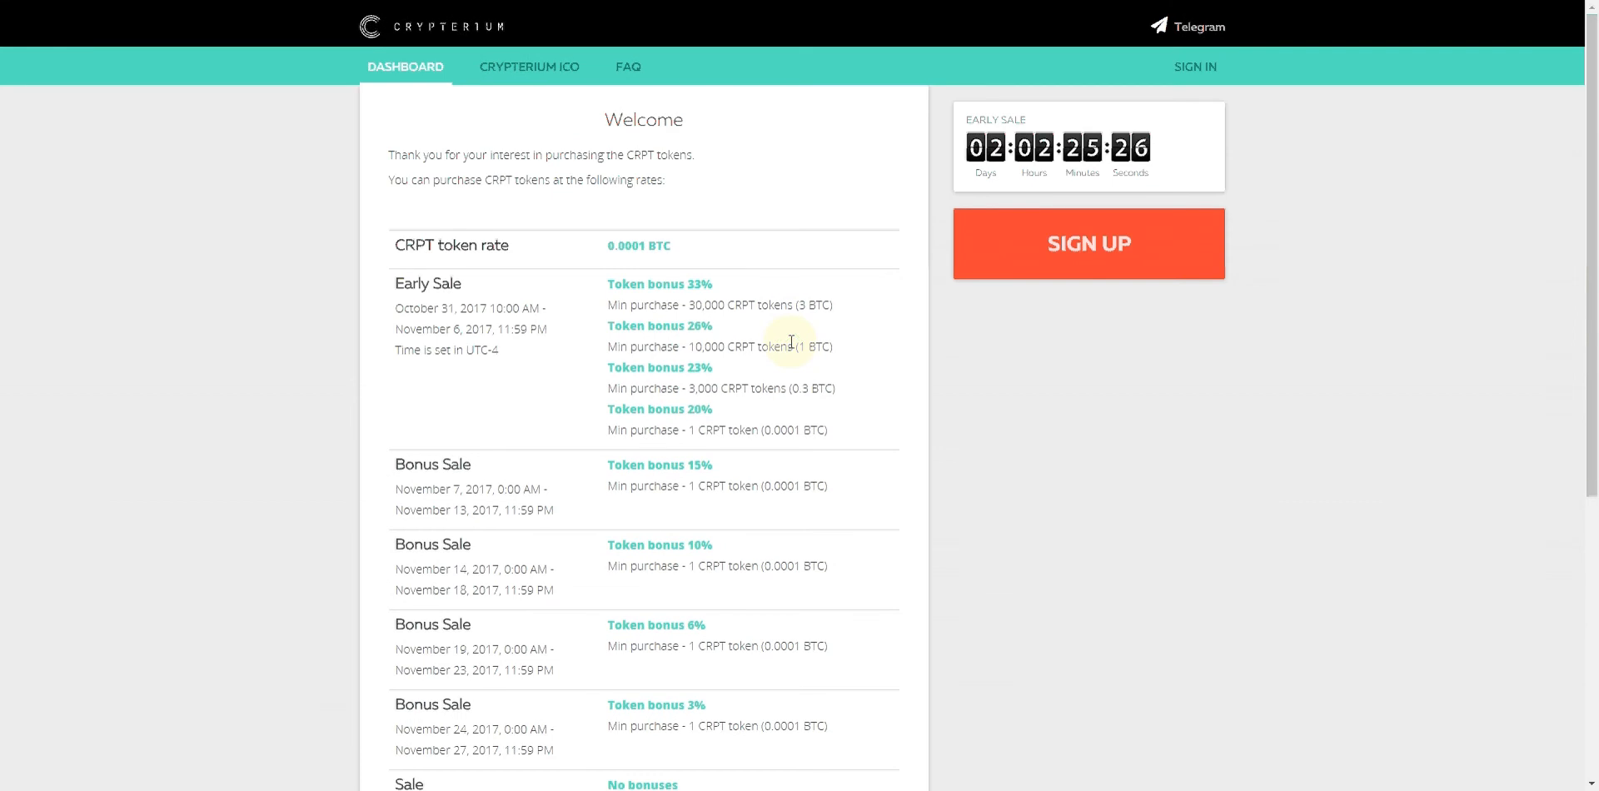
mouse_move(703, 283)
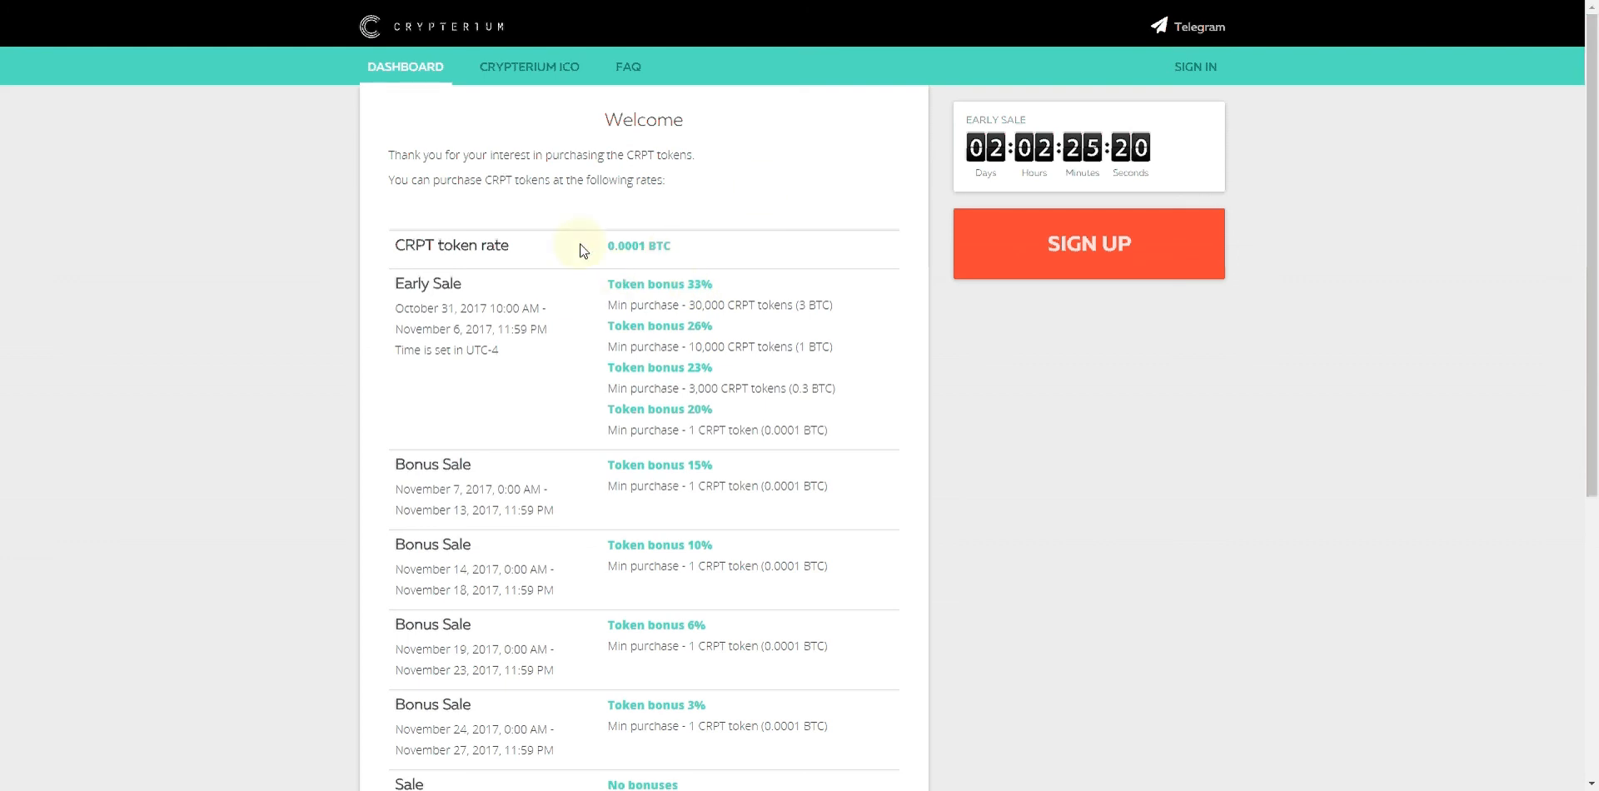
mouse_move(801, 251)
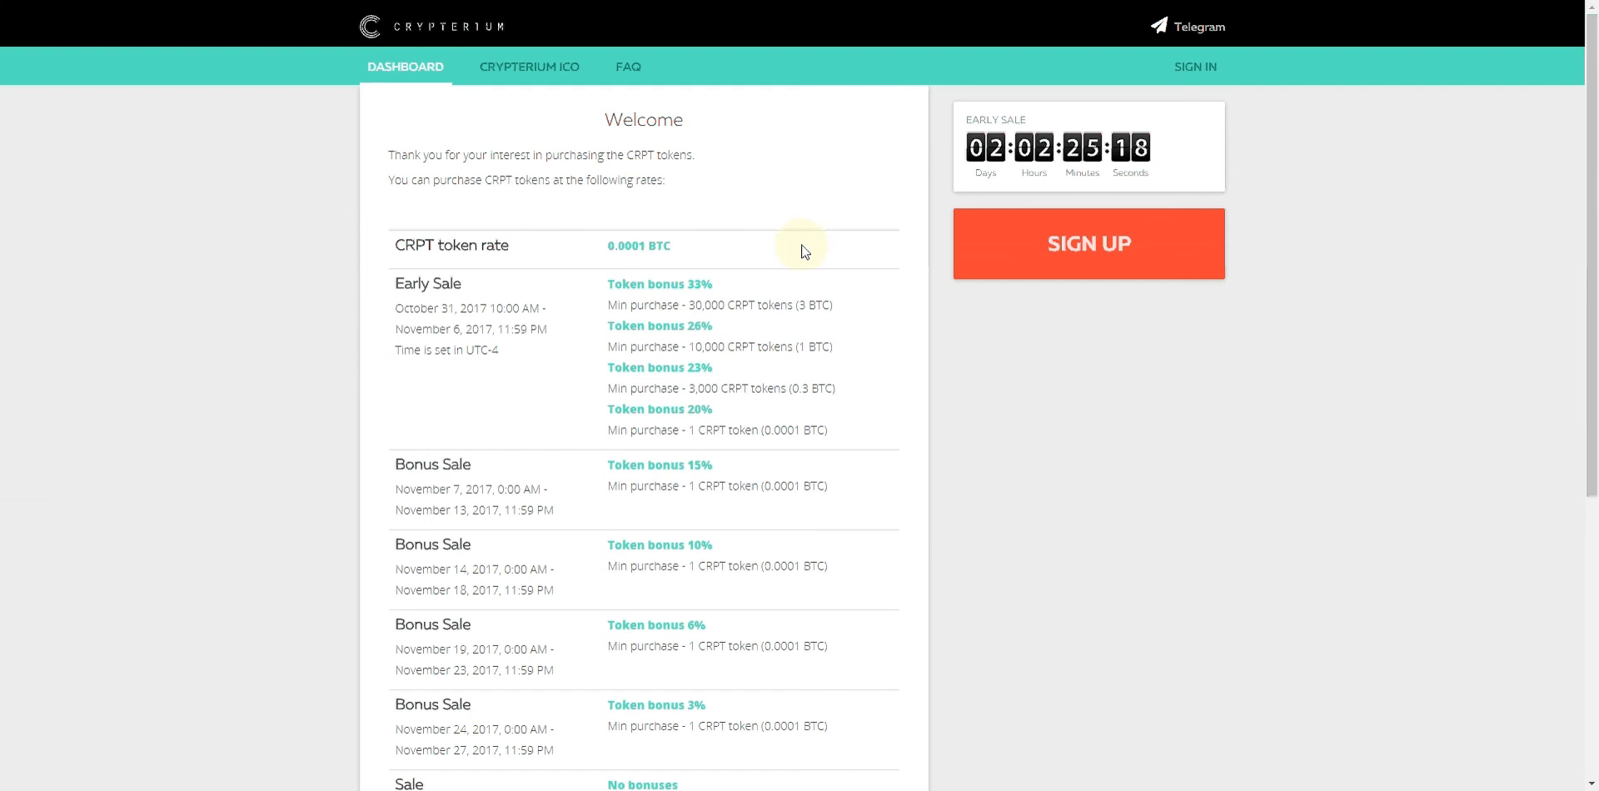
mouse_move(775, 229)
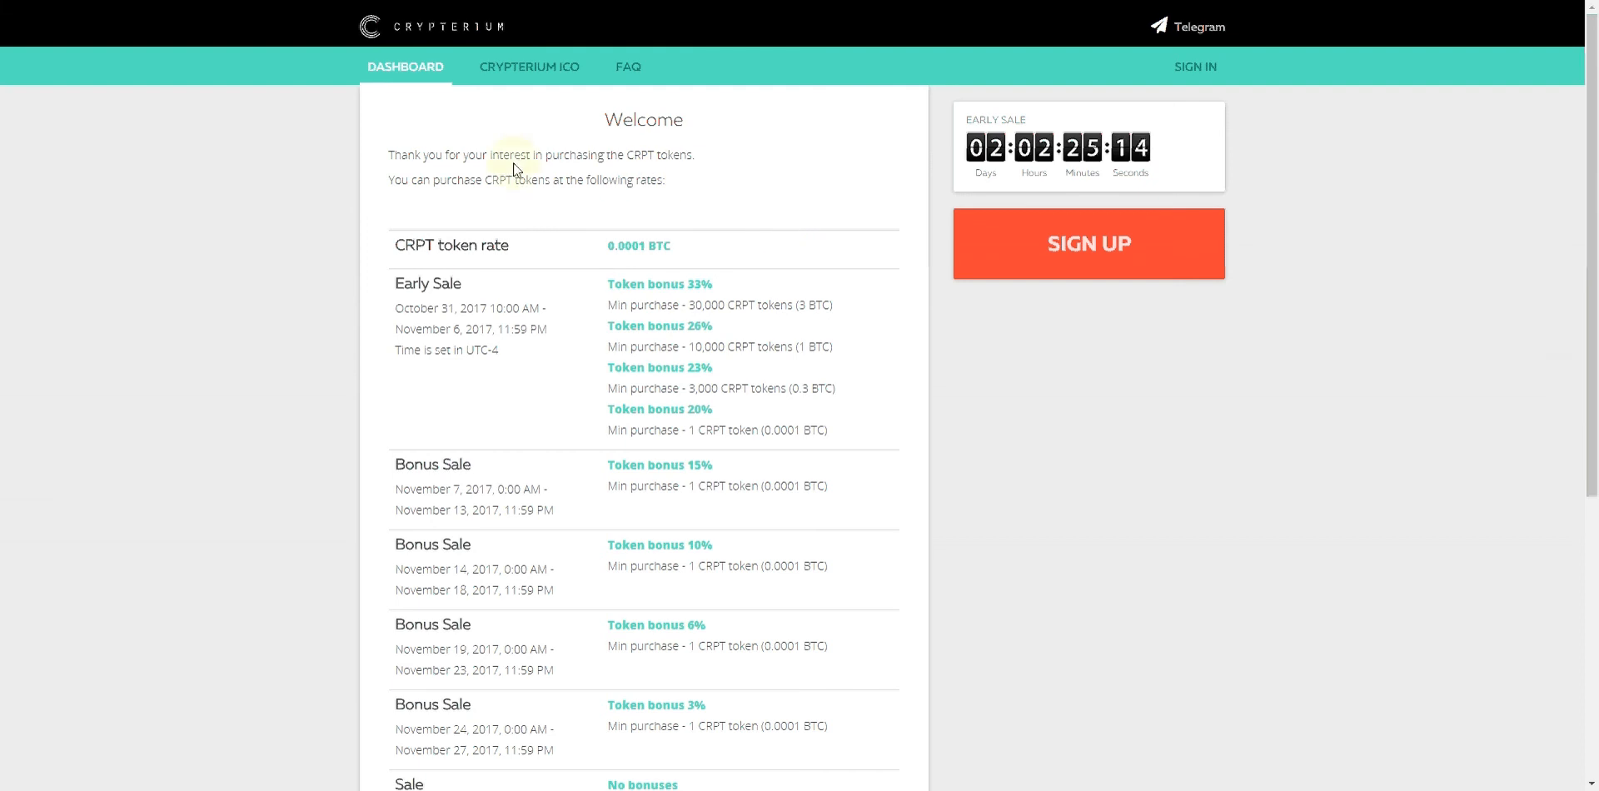
mouse_move(596, 218)
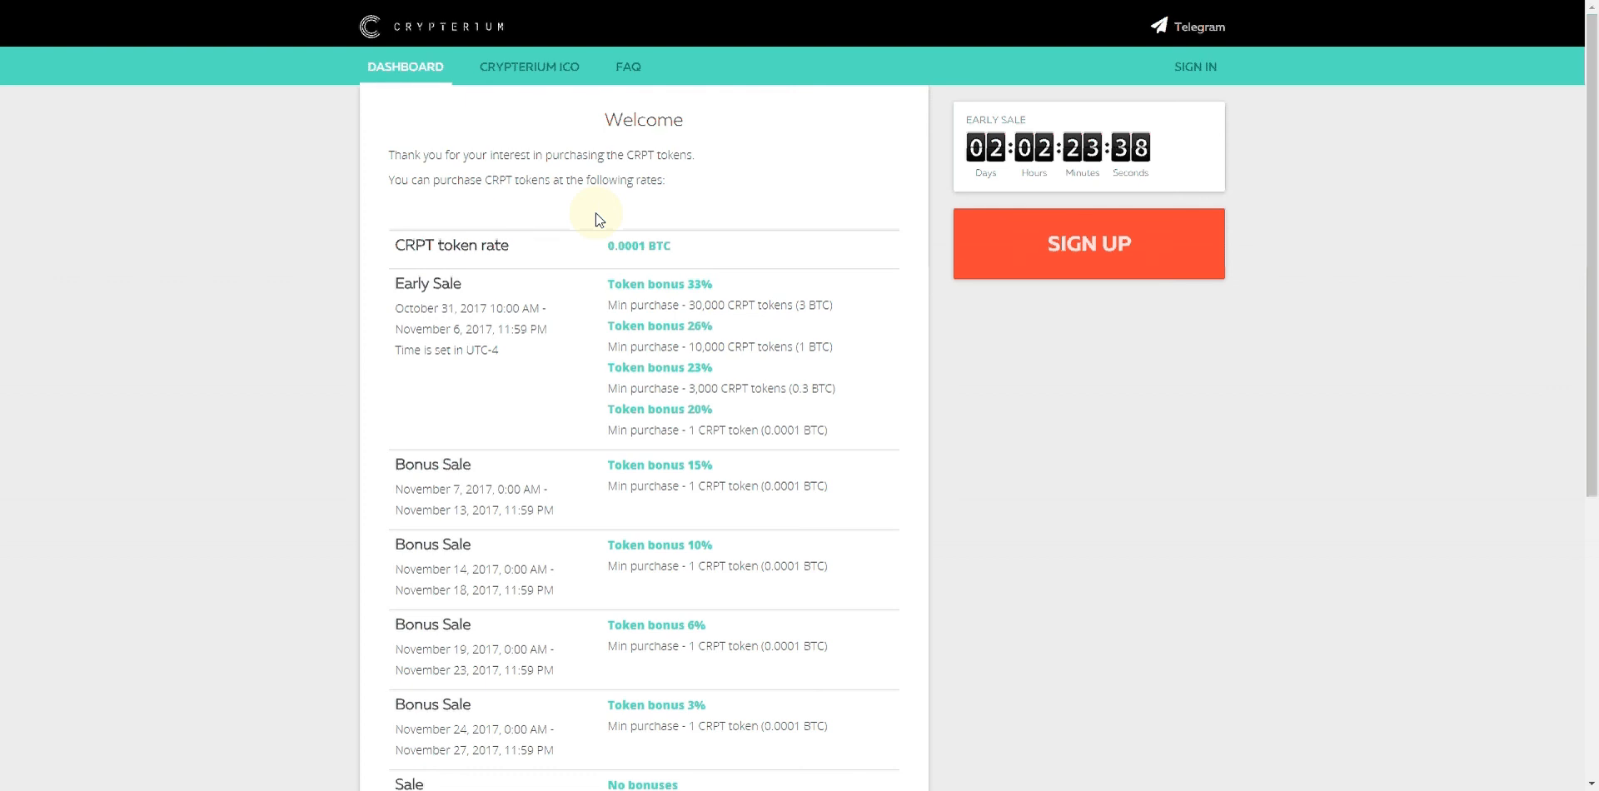
mouse_move(1219, 138)
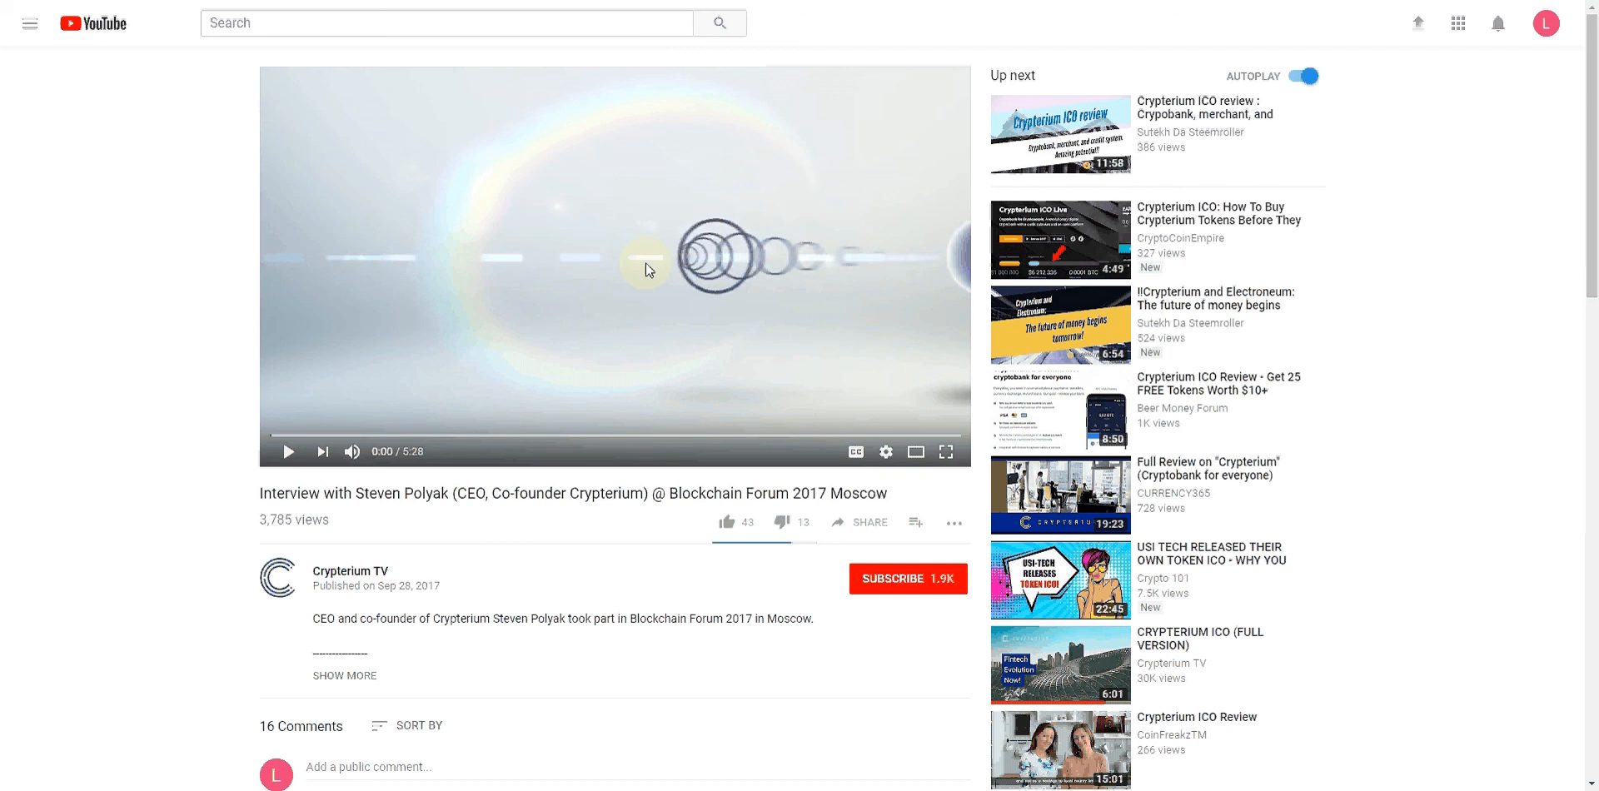
mouse_move(753, 230)
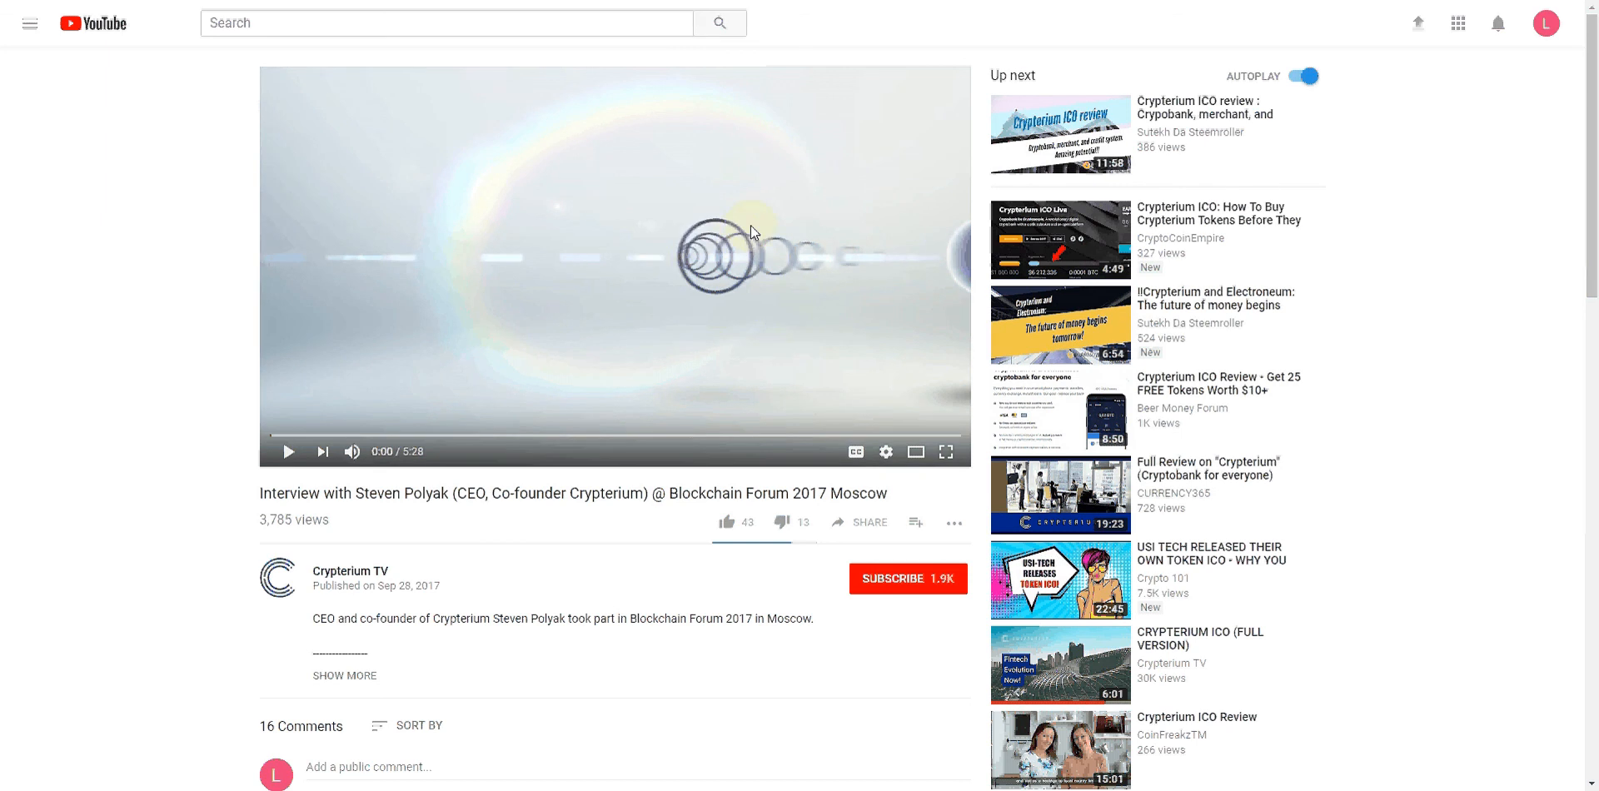
mouse_move(356, 429)
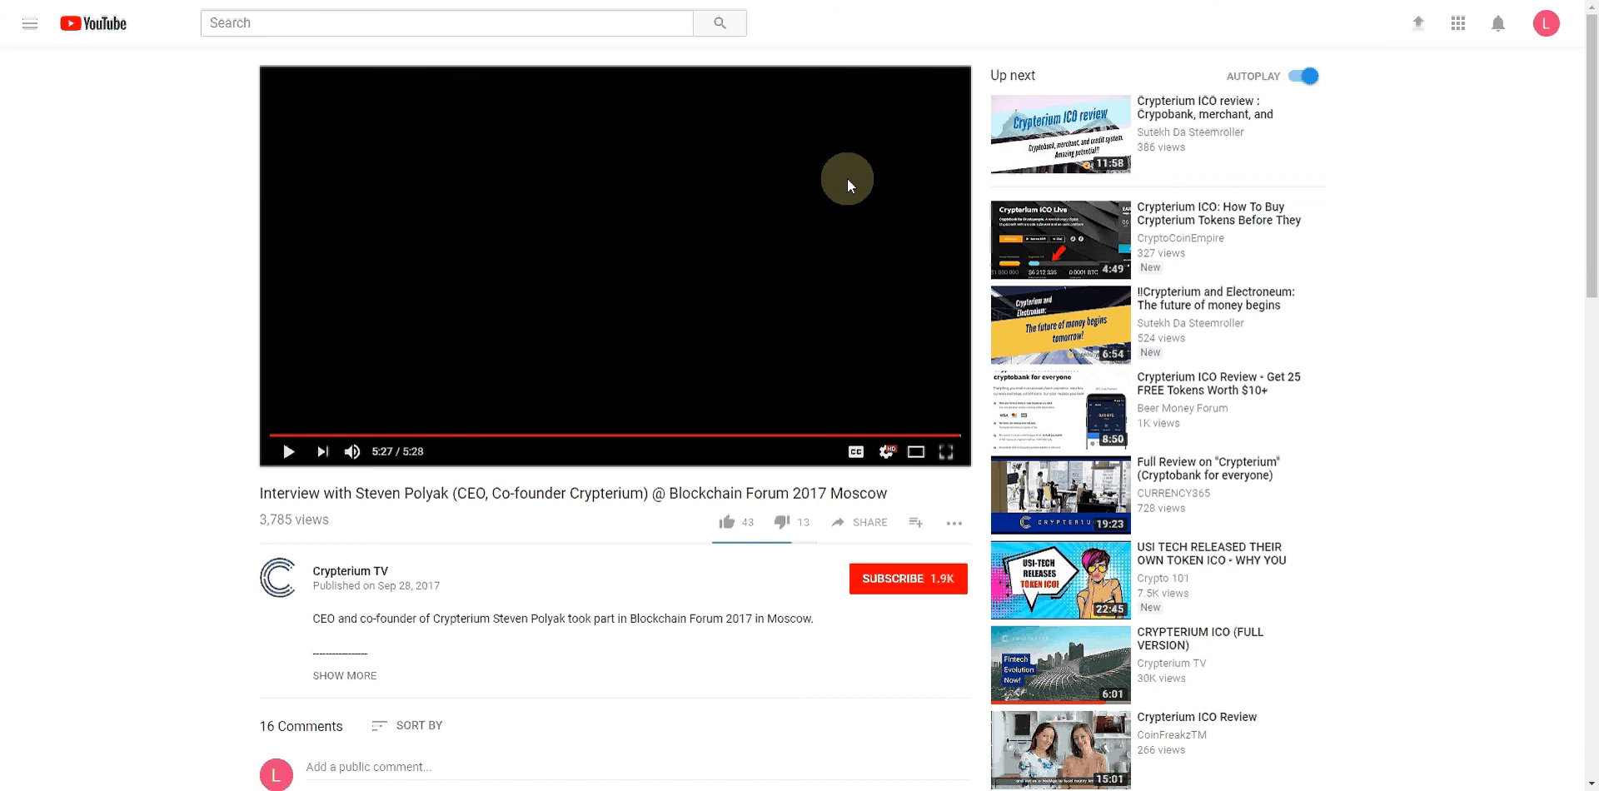
mouse_move(845, 188)
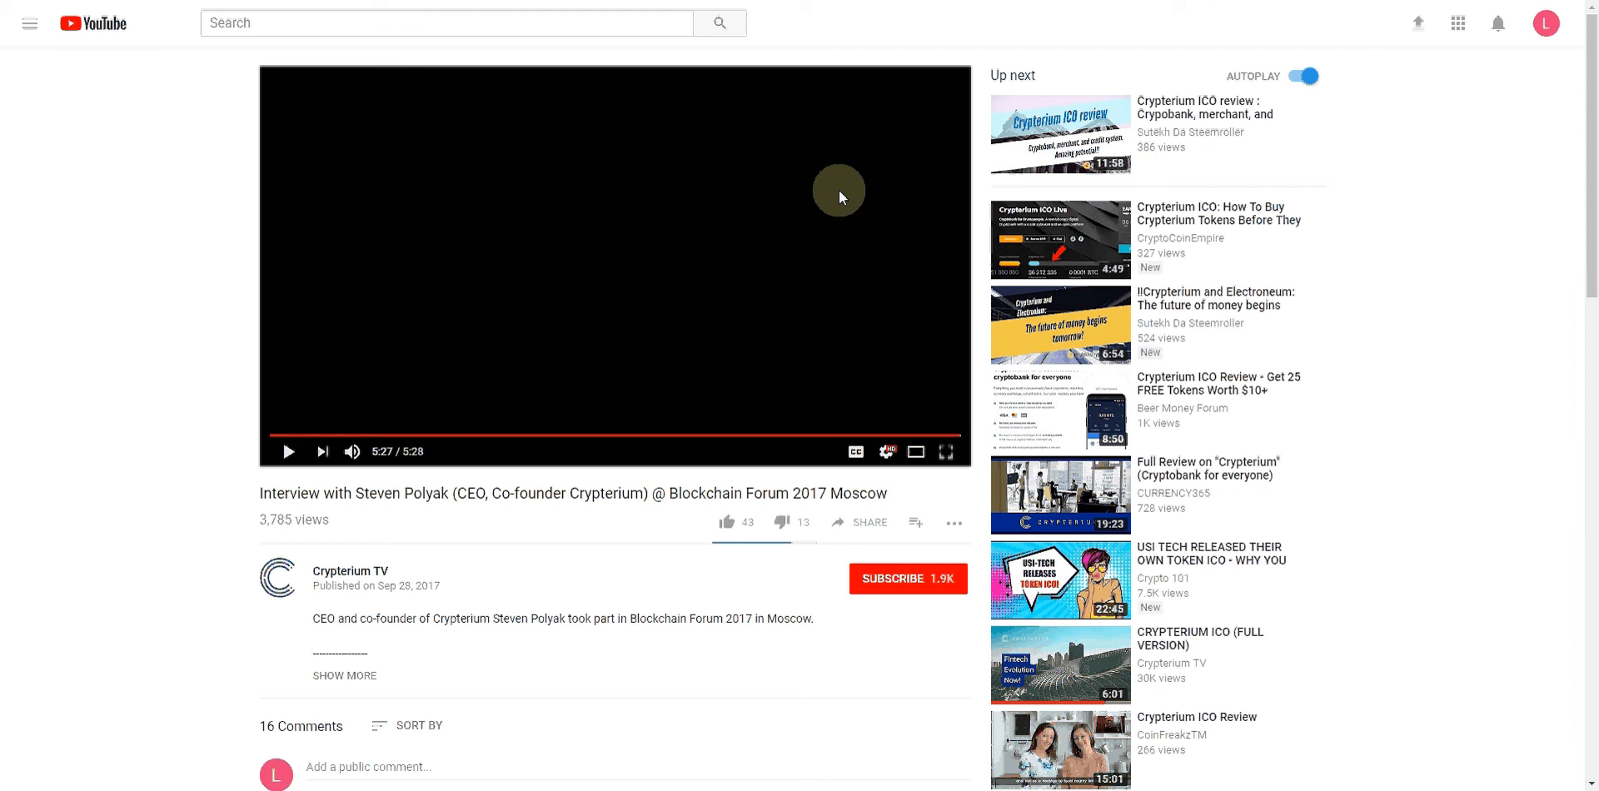
mouse_move(837, 202)
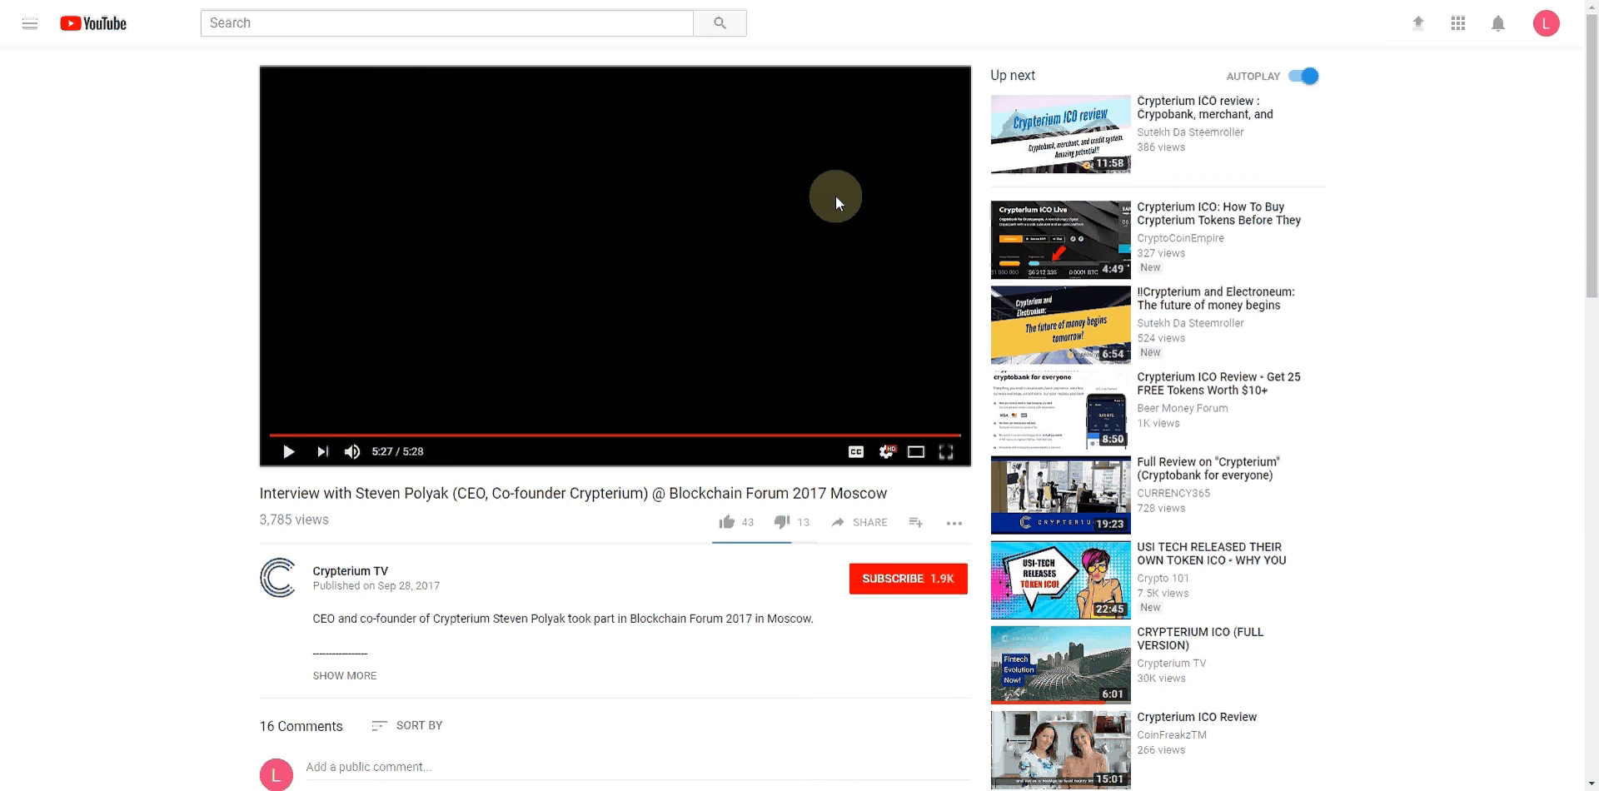